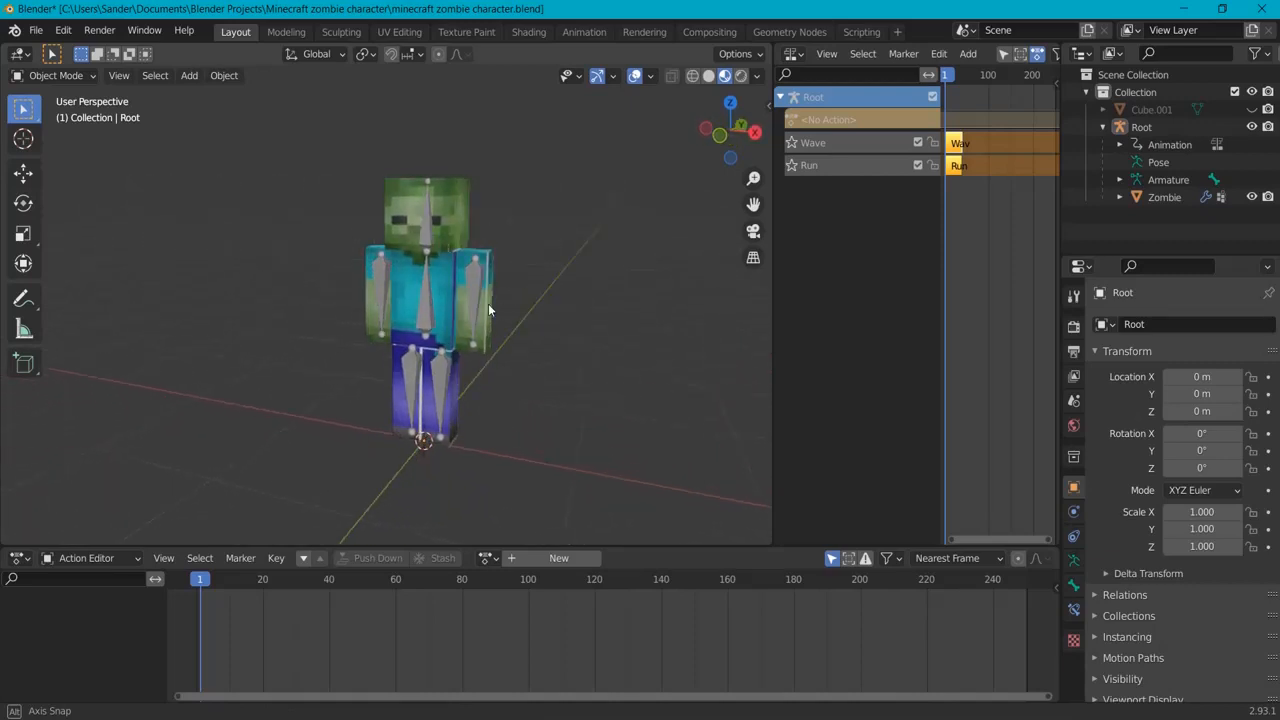
Select the Zombie mesh and the Root armature in the viewport and outliner
{"action": "left_click_drag", "start_coordinate": [490, 310], "coordinate": [604, 304]}
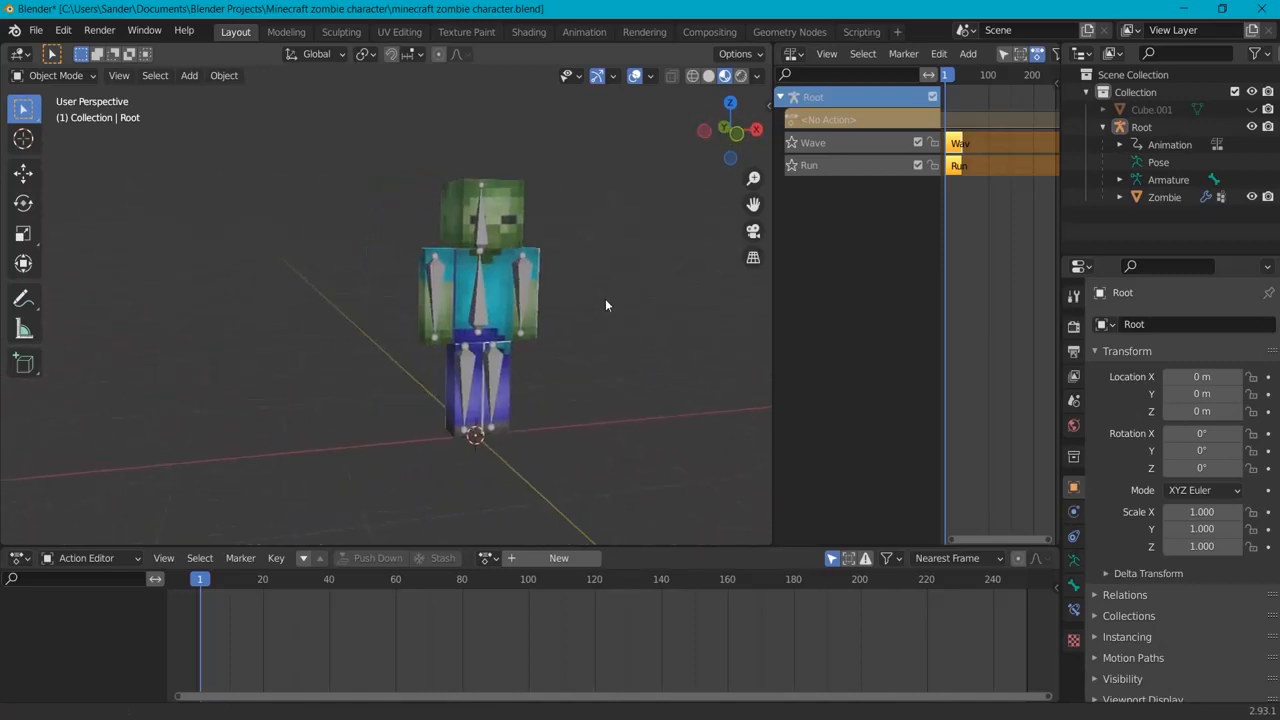
{"action": "left_click", "coordinate": [490, 236]}
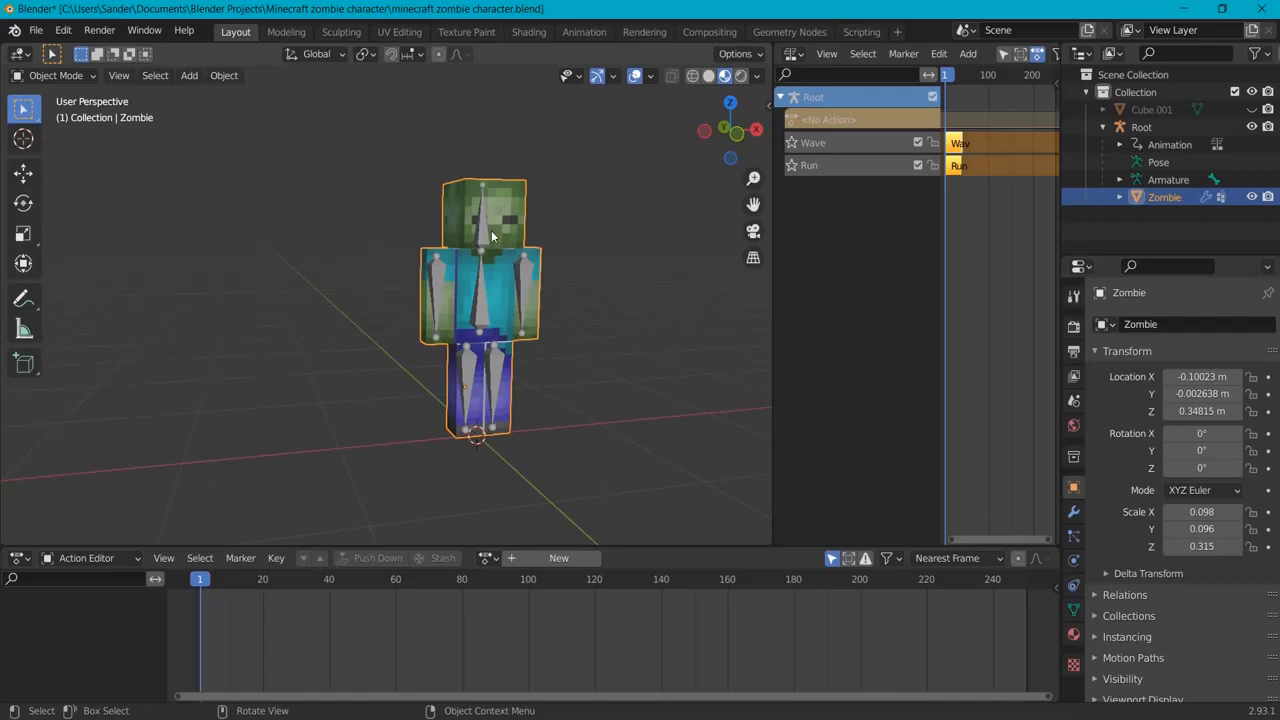
{"action": "left_click", "coordinate": [1140, 128]}
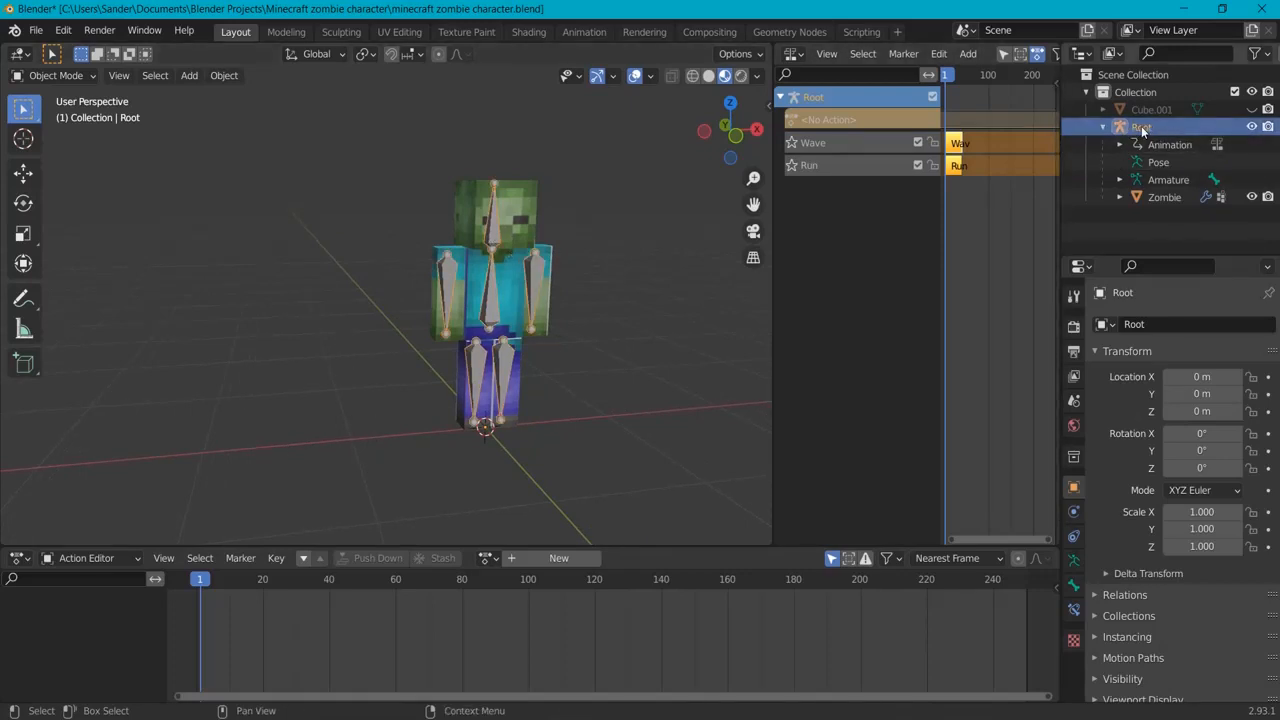
{"action": "double_click", "coordinate": [1140, 126]}
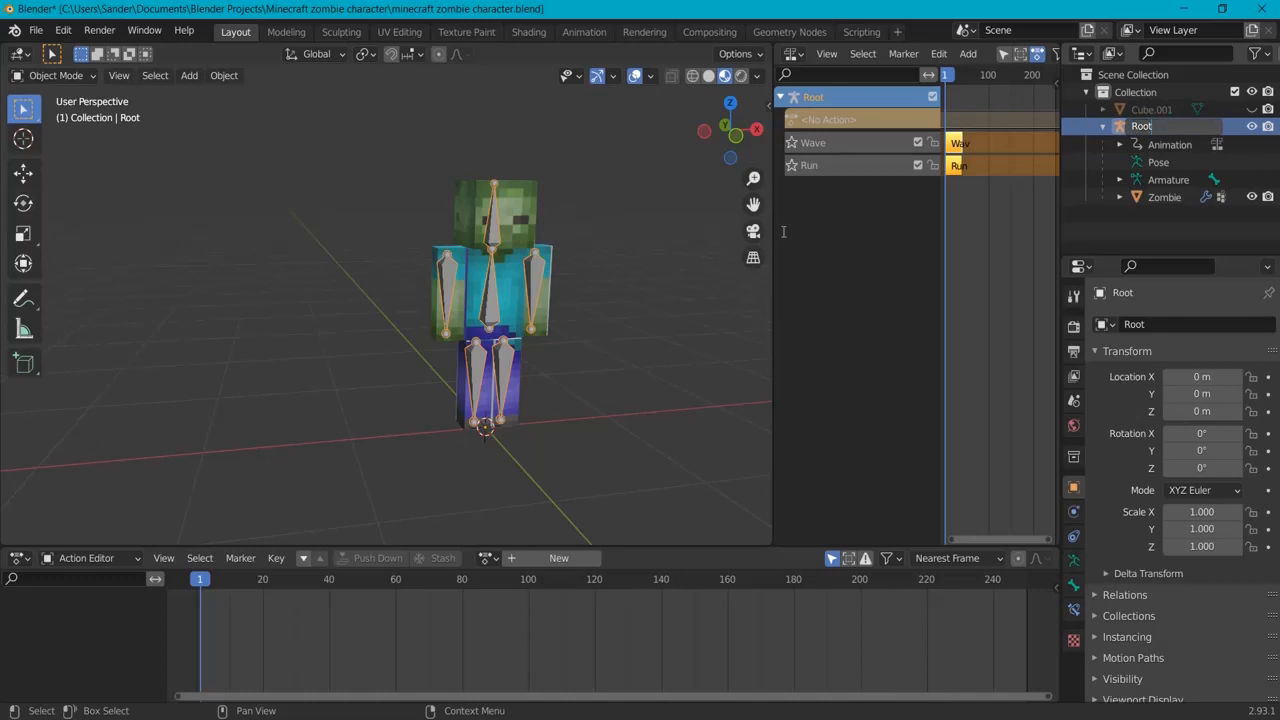
{"action": "mouse_move", "coordinate": [632, 292]}
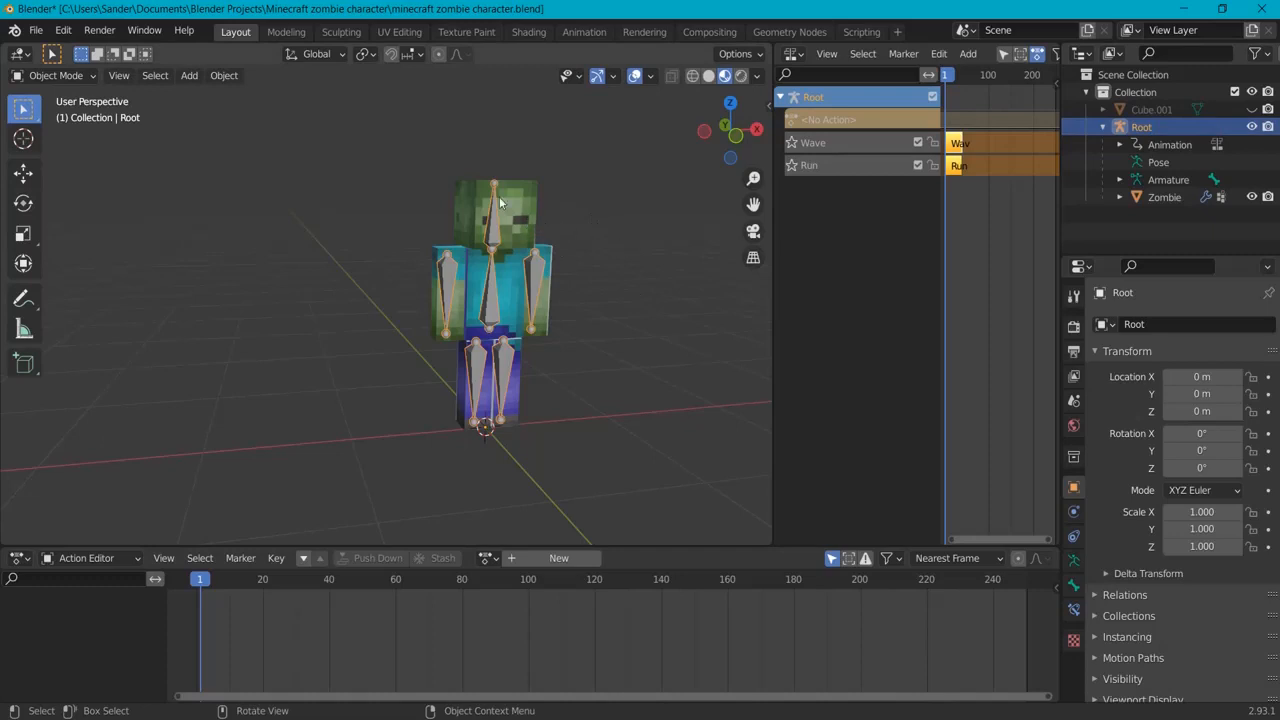
{"action": "left_click", "coordinate": [1164, 196]}
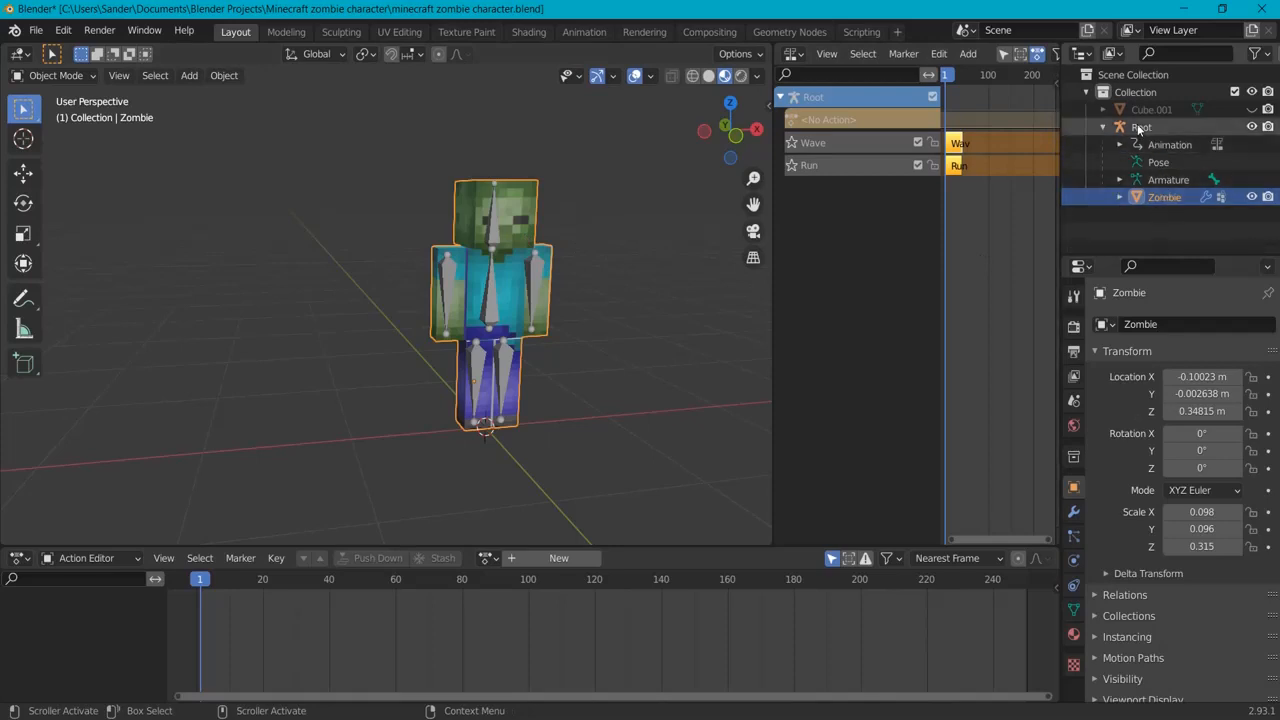
Preview the Run animation, re-enable both animation tracks and save the Blender file
{"action": "left_click", "coordinate": [1140, 128]}
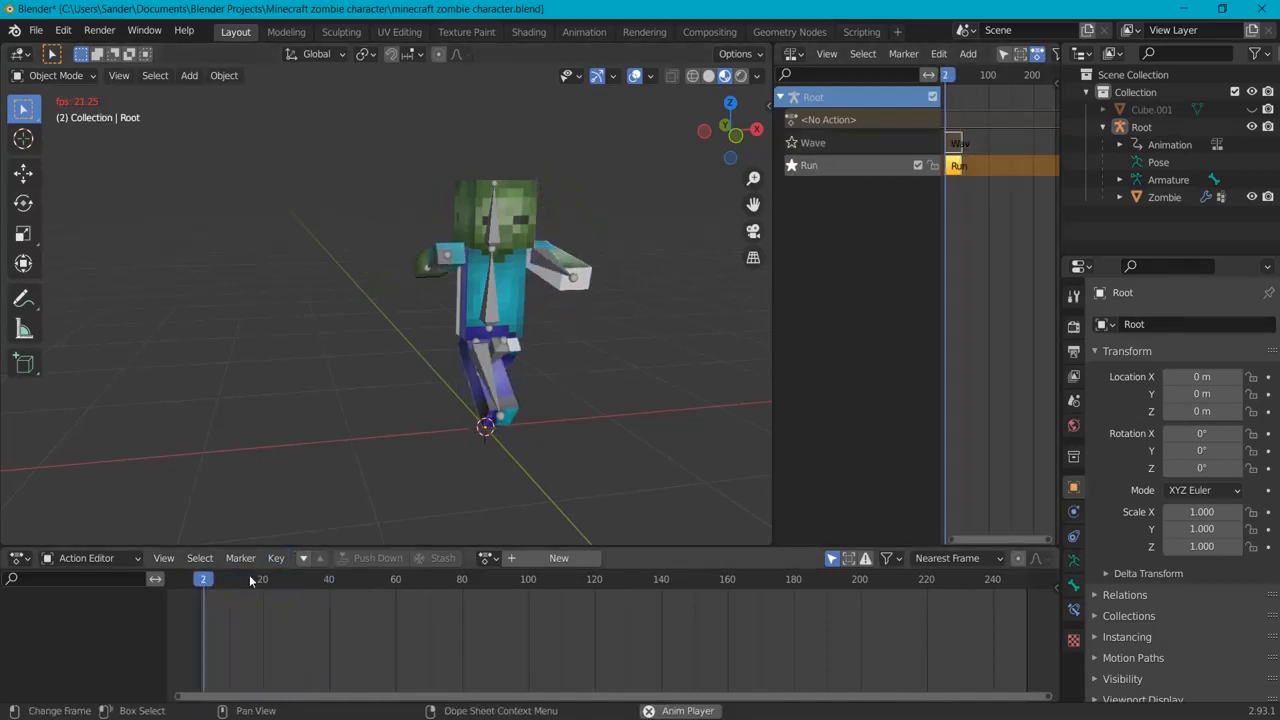
{"action": "left_click", "coordinate": [200, 580]}
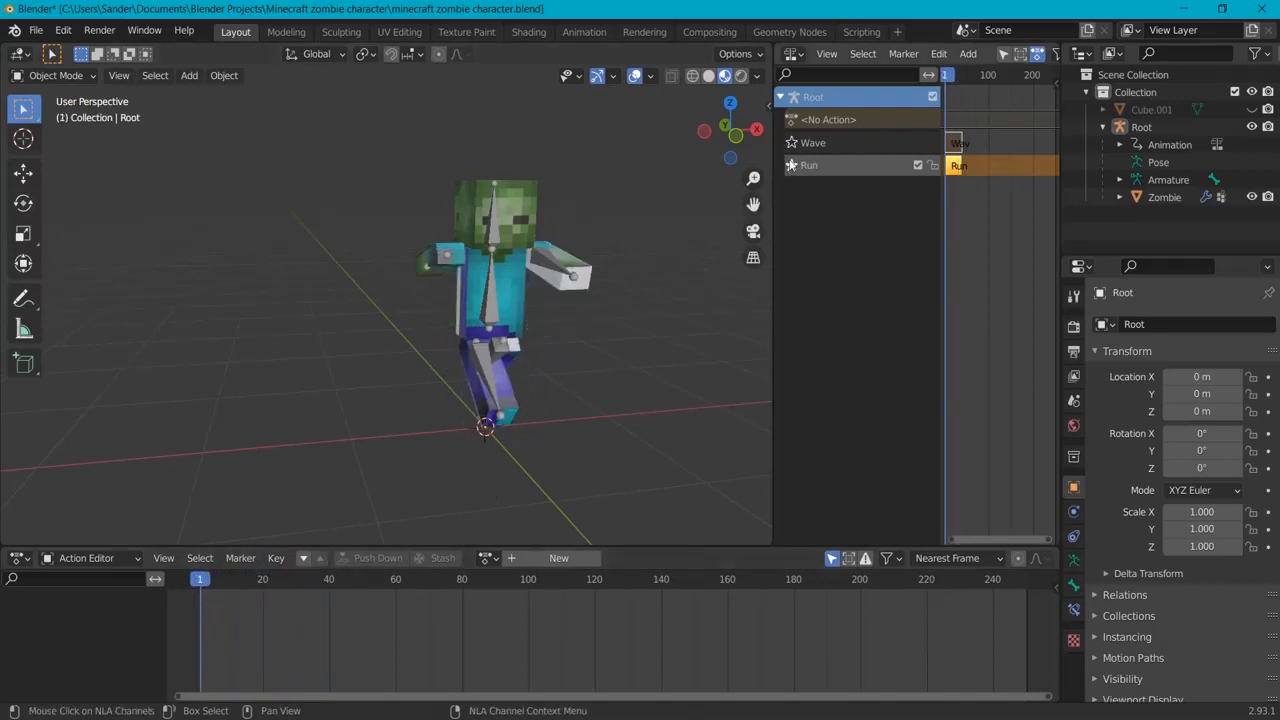
{"action": "left_click", "coordinate": [812, 142]}
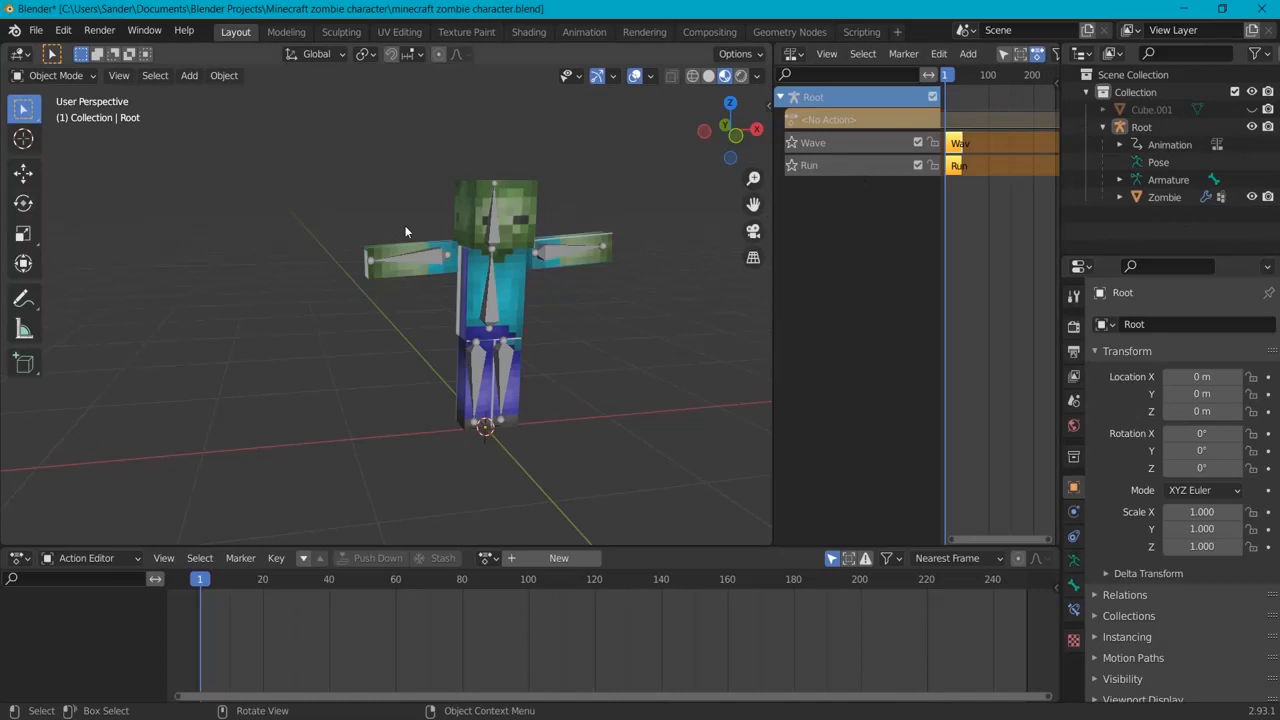
{"action": "left_click", "coordinate": [56, 76]}
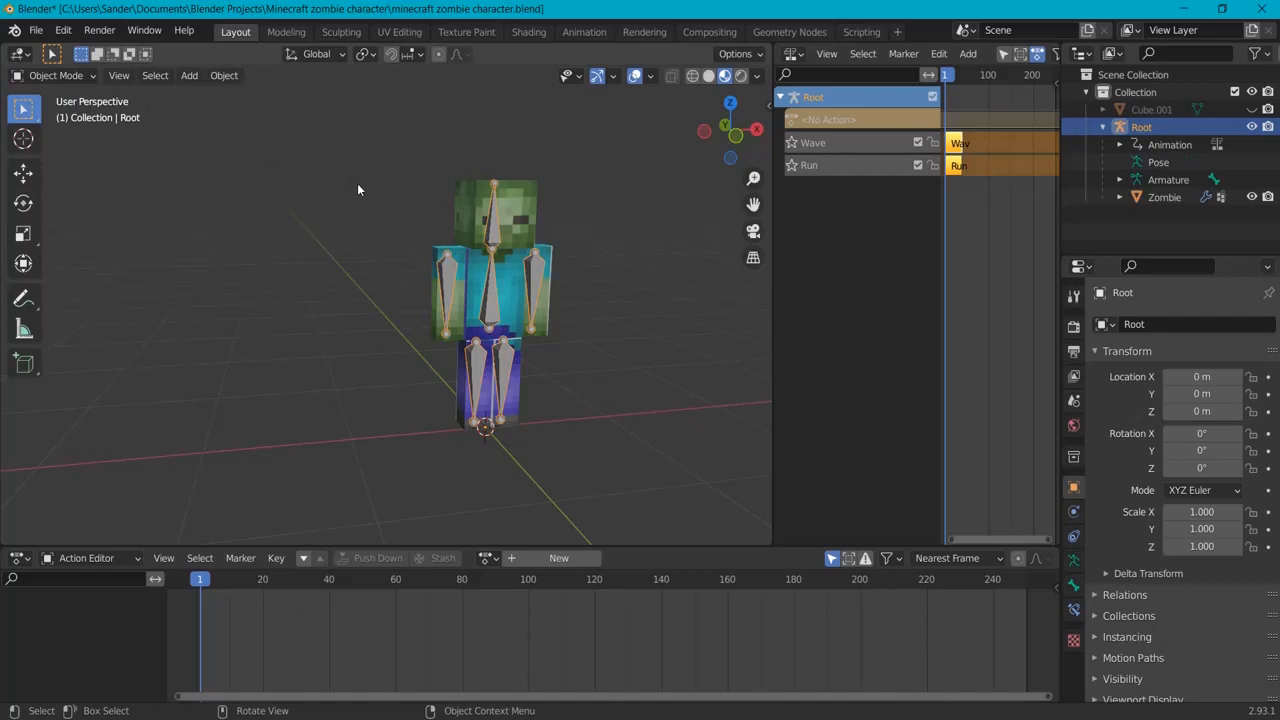
{"action": "key", "text": "ctrl+s"}
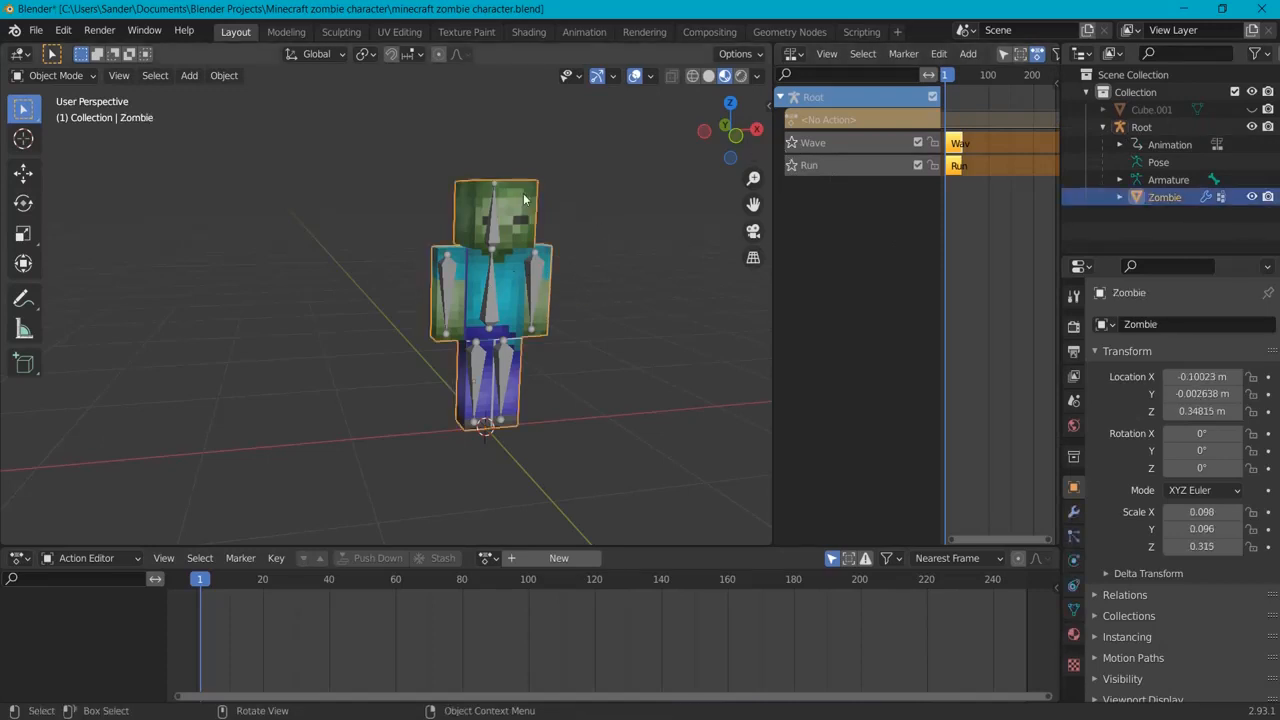
Start an FBX export of the selected zombie and armature to the Desktop named 'zombieeeeeeee'
{"action": "left_click", "coordinate": [1140, 128]}
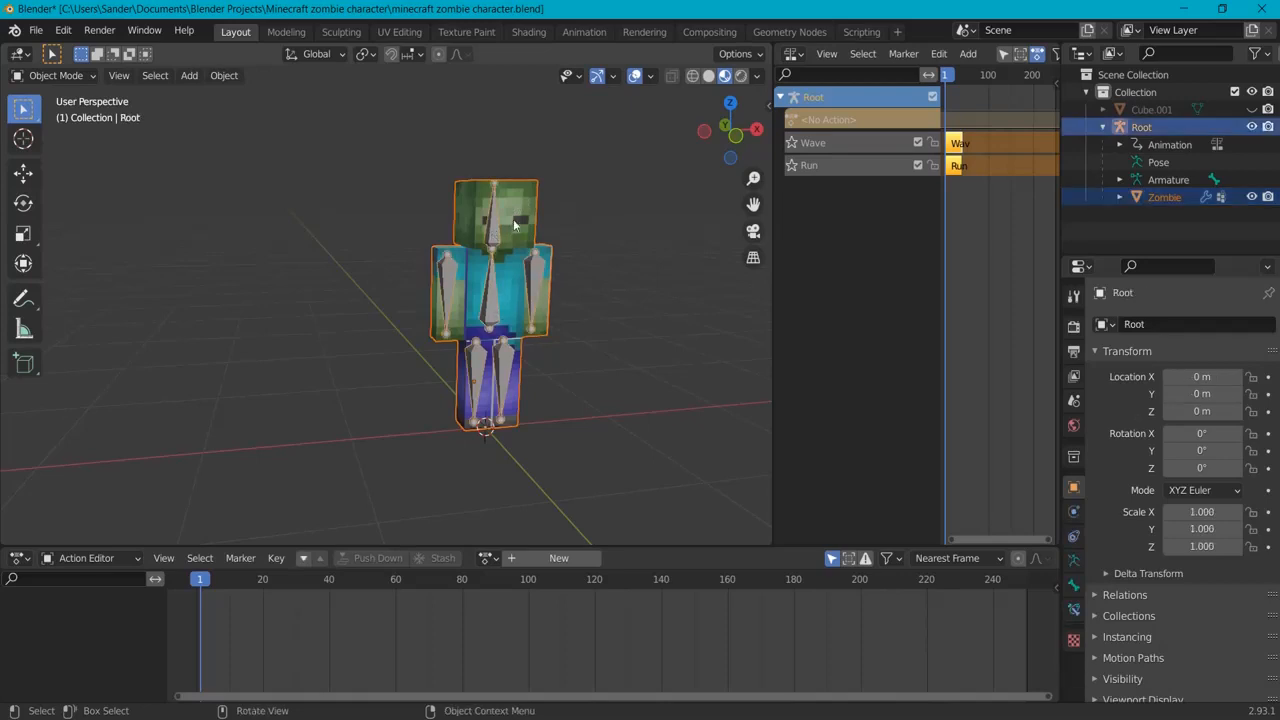
{"action": "left_click", "coordinate": [36, 30]}
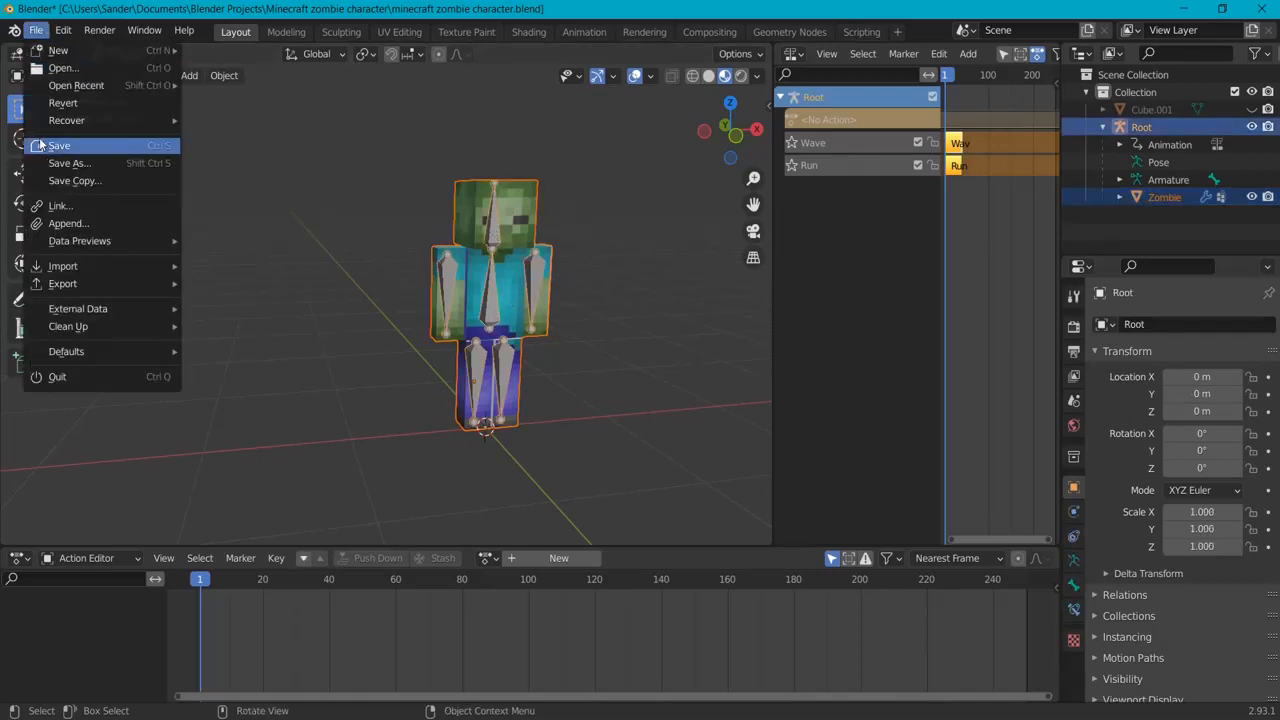
{"action": "mouse_move", "coordinate": [64, 284]}
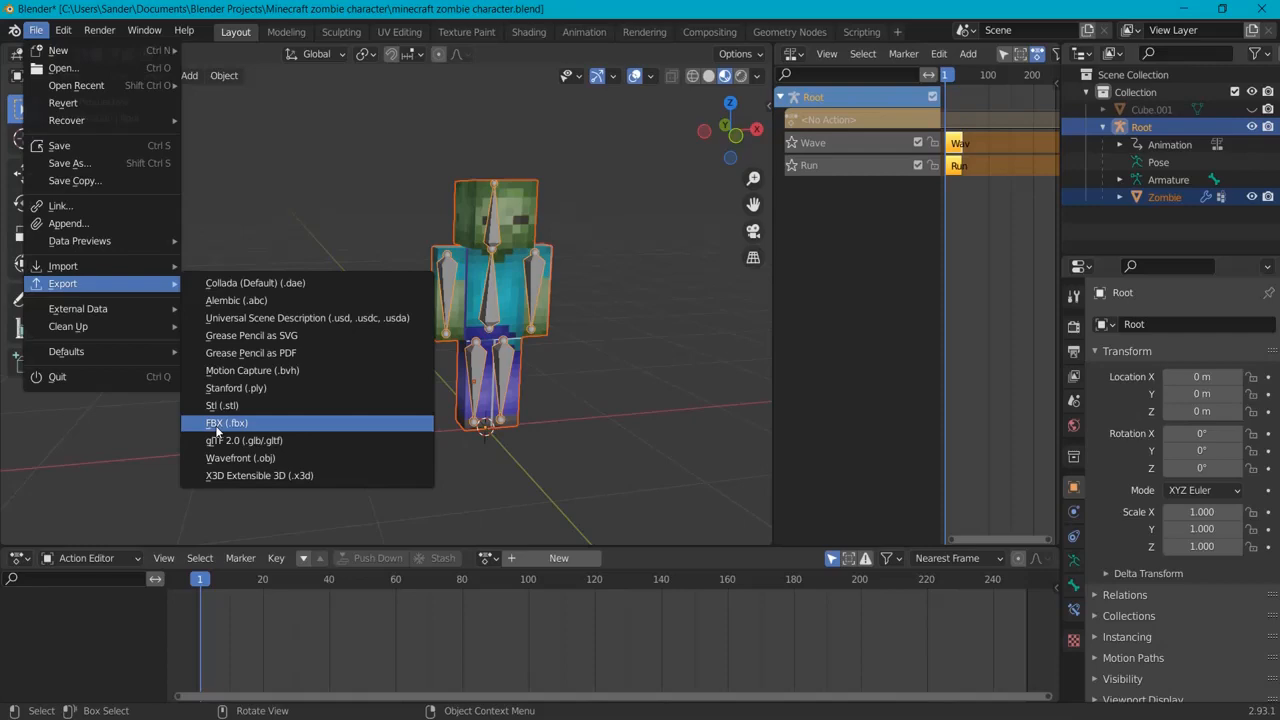
{"action": "left_click", "coordinate": [228, 422]}
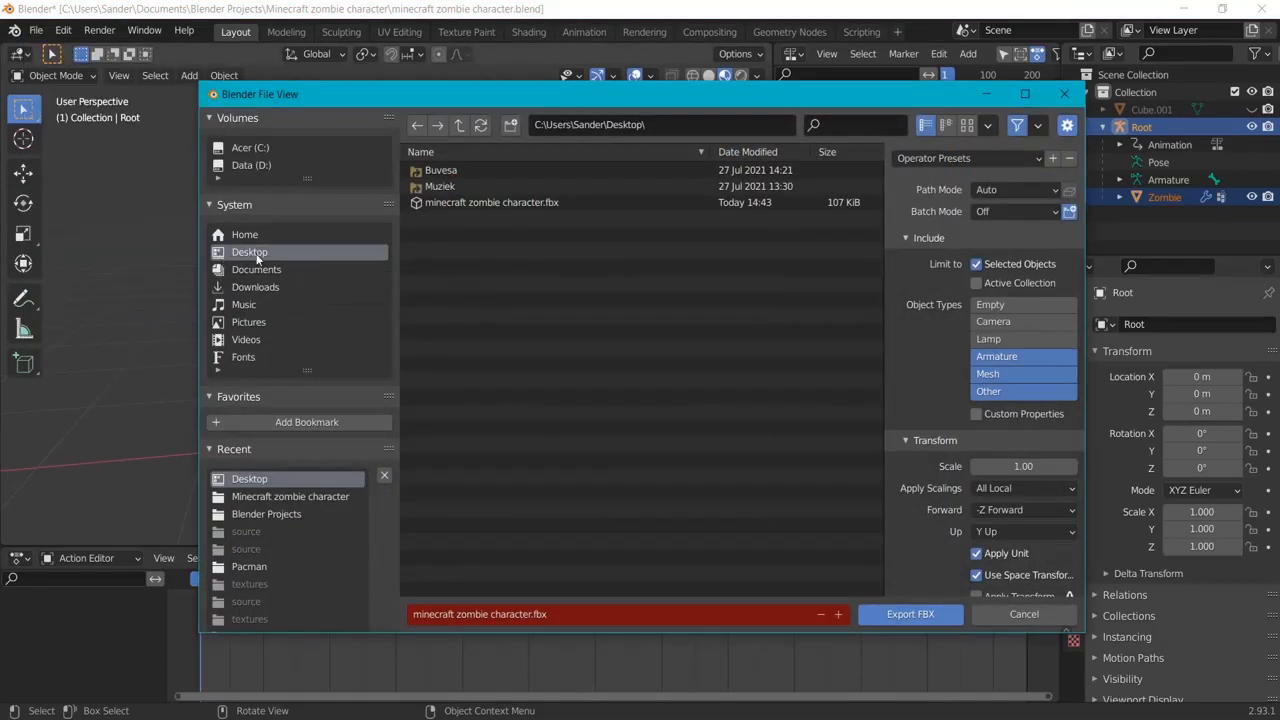
{"action": "left_click", "coordinate": [492, 202]}
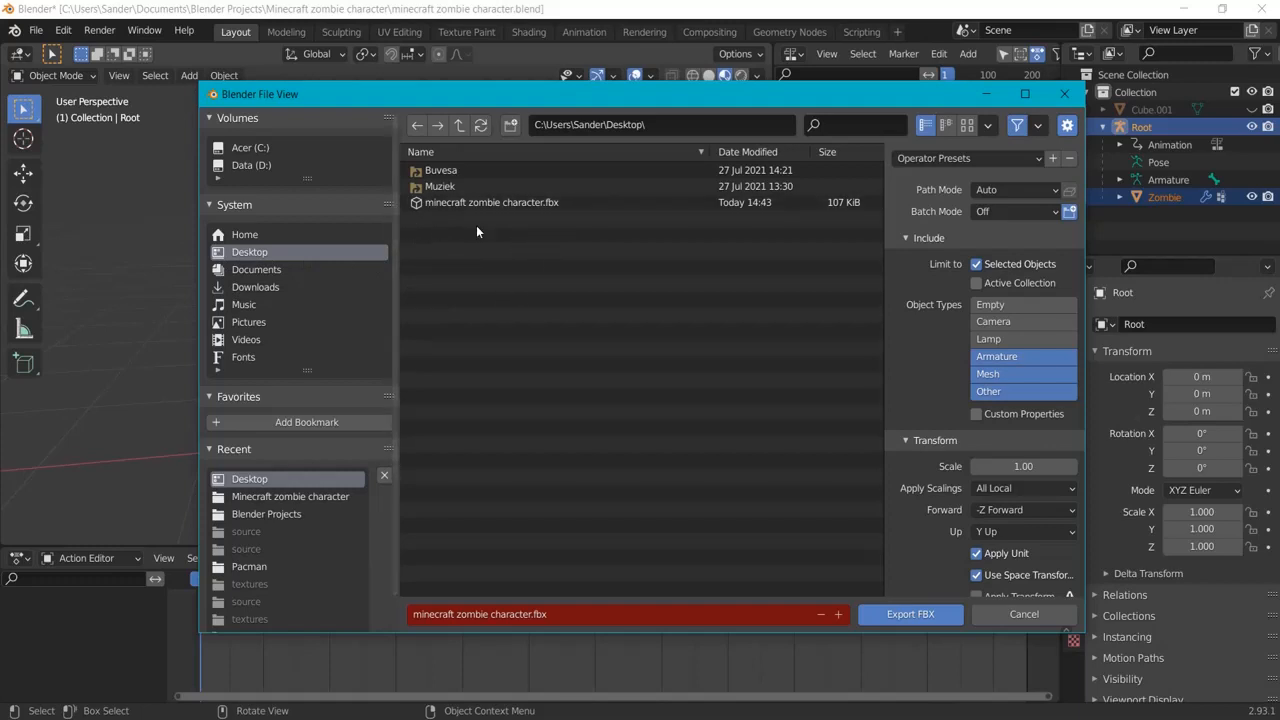
{"action": "left_click", "coordinate": [530, 614]}
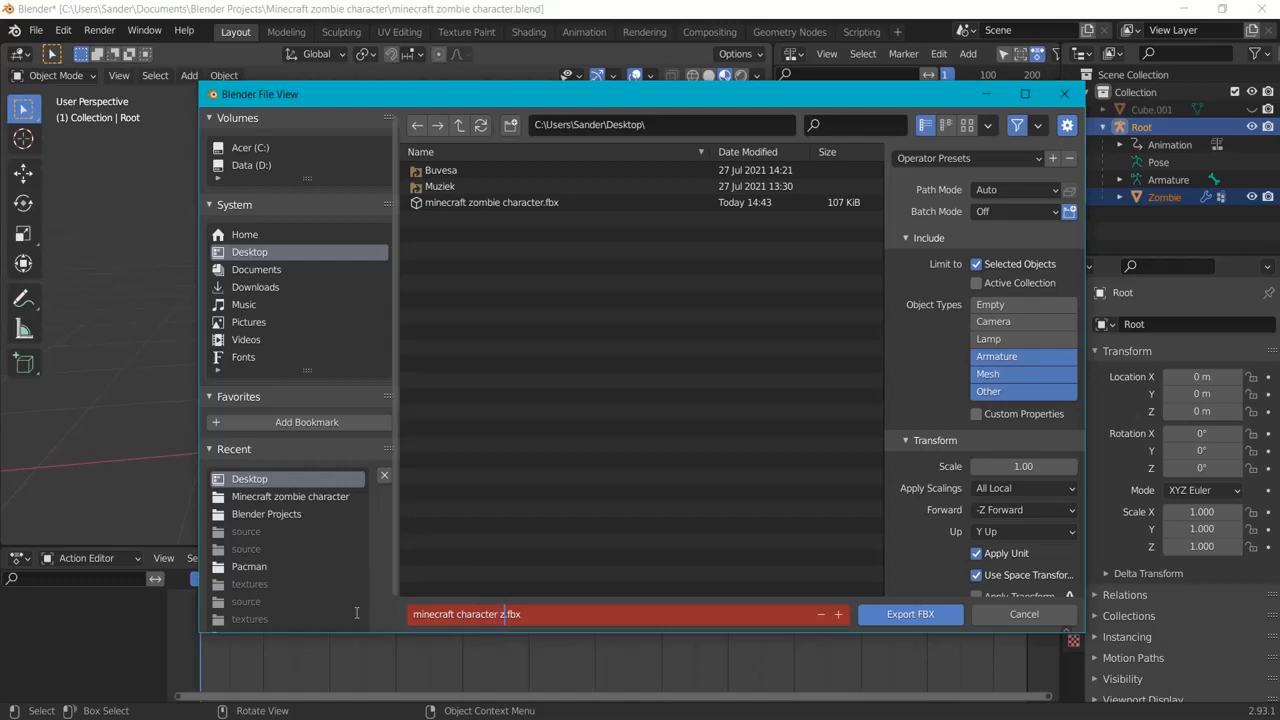
{"action": "type", "text": "zombieeeeeeeee"}
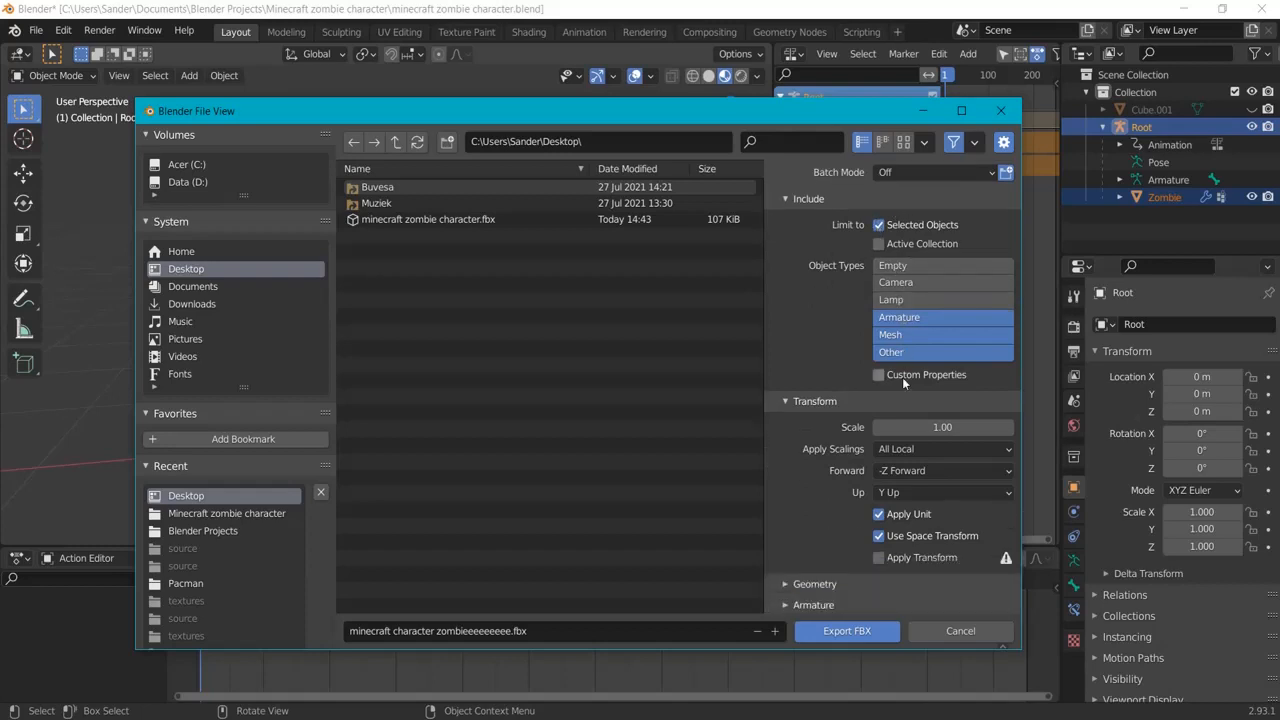
Set smoothing to Face, export only deform bones and leave out leaf bones
{"action": "scroll", "scroll_direction": "down", "scroll_amount": 3}
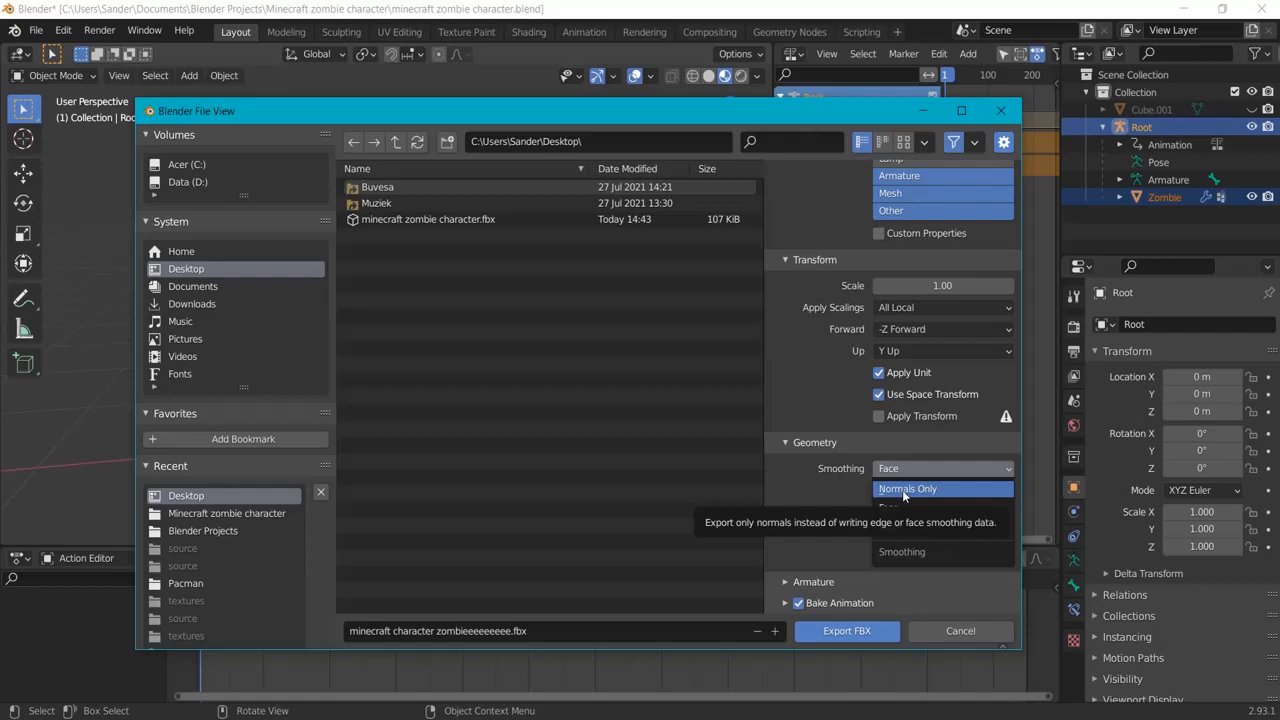
{"action": "left_click", "coordinate": [908, 488]}
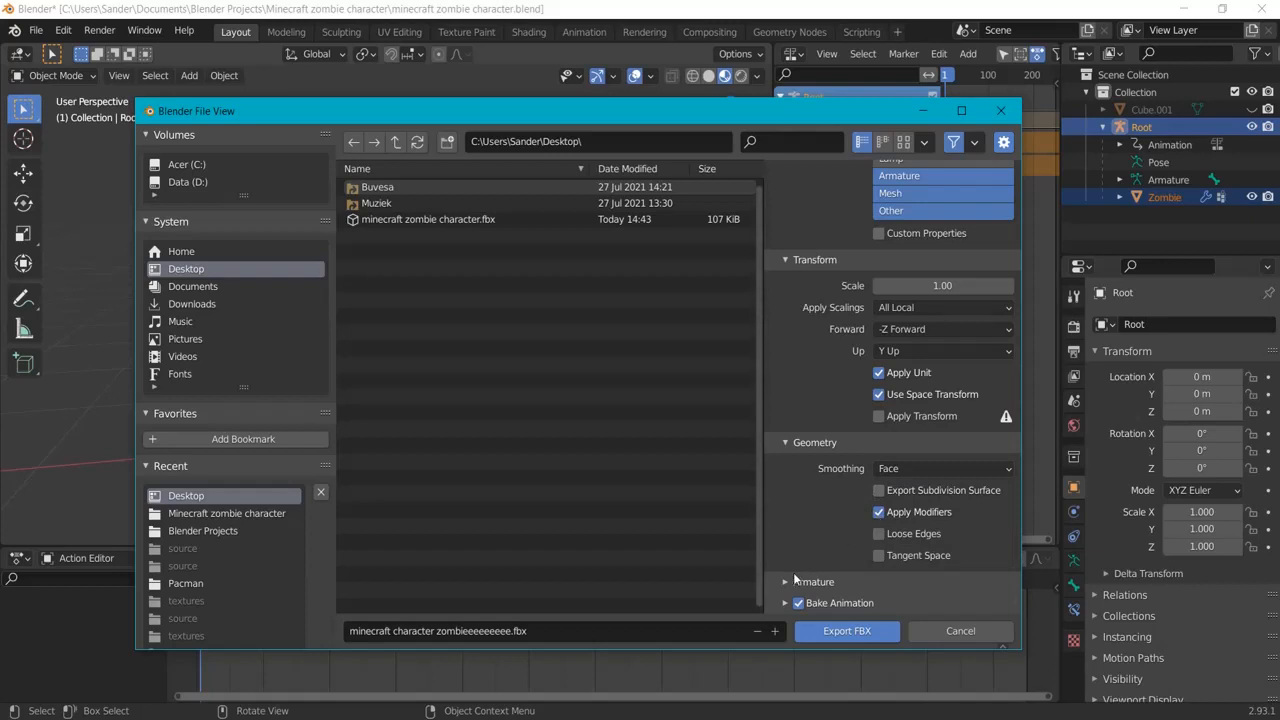
{"action": "left_click", "coordinate": [814, 580]}
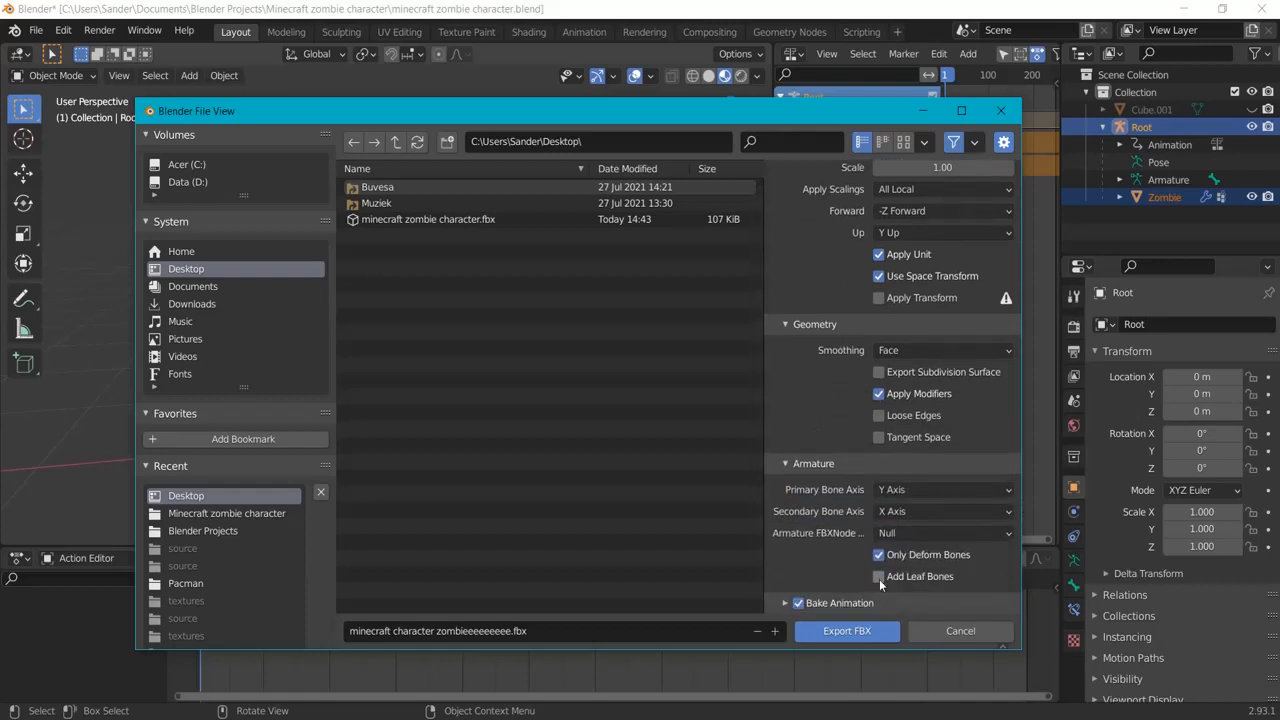
{"action": "left_click", "coordinate": [878, 576]}
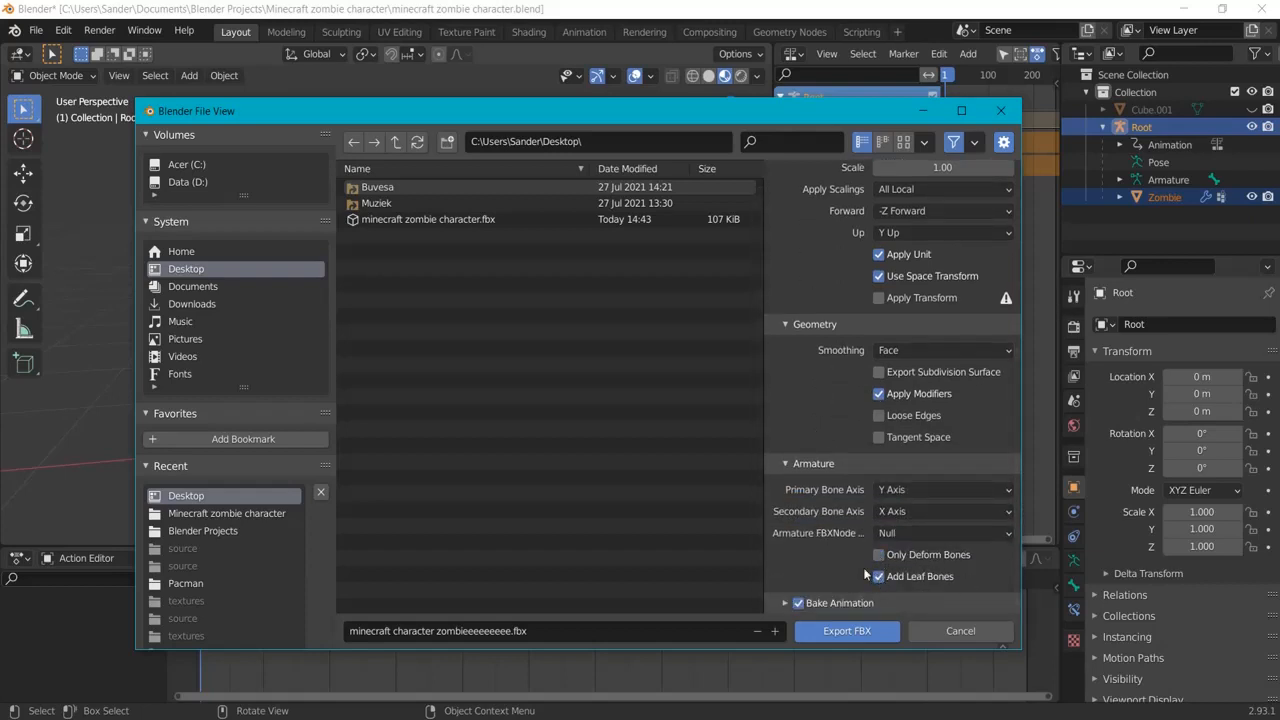
{"action": "left_click", "coordinate": [878, 554]}
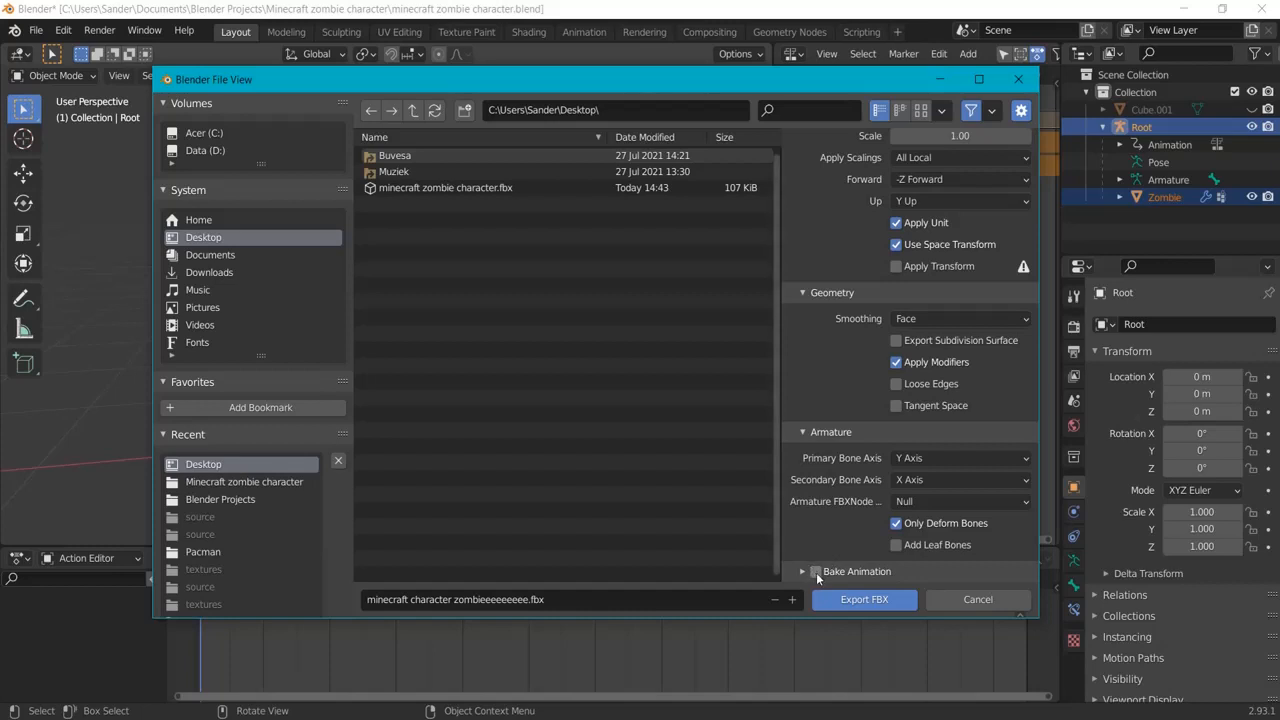
Bake animation from NLA strips rather than all actions and export the FBX
{"action": "left_click", "coordinate": [816, 572]}
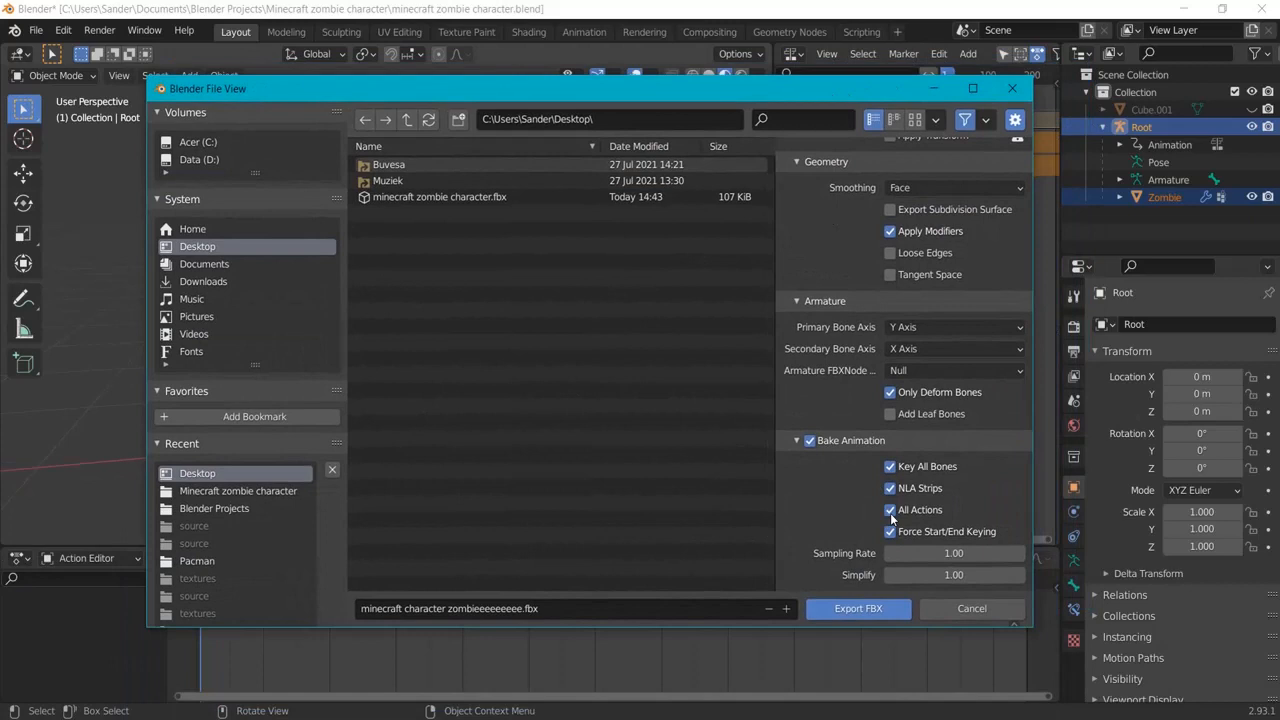
{"action": "left_click", "coordinate": [888, 510]}
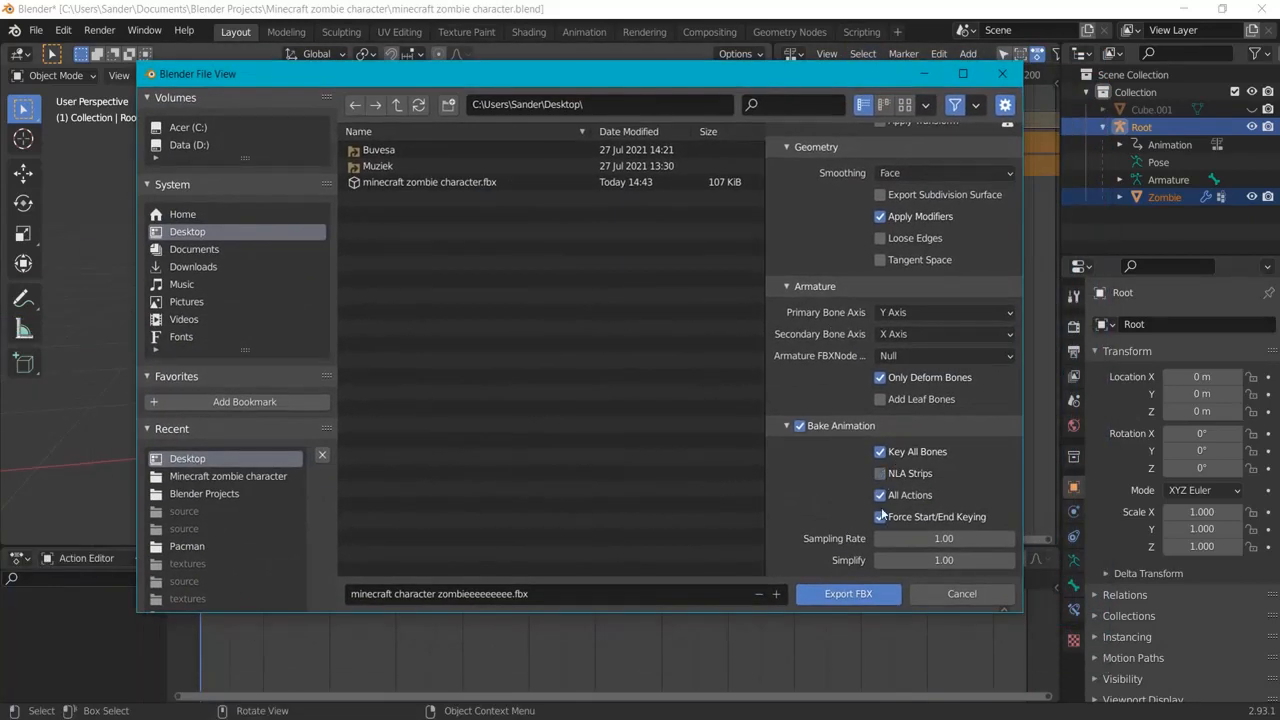
{"action": "left_click", "coordinate": [880, 472]}
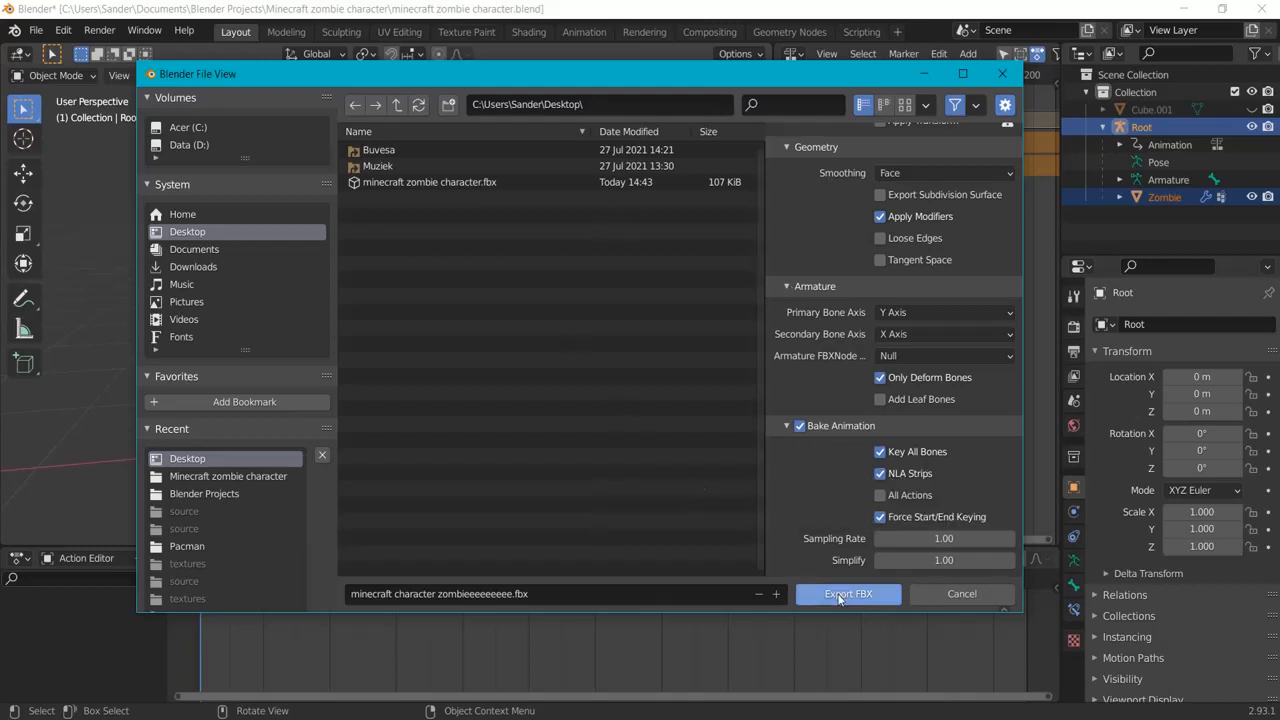
{"action": "left_click", "coordinate": [848, 592]}
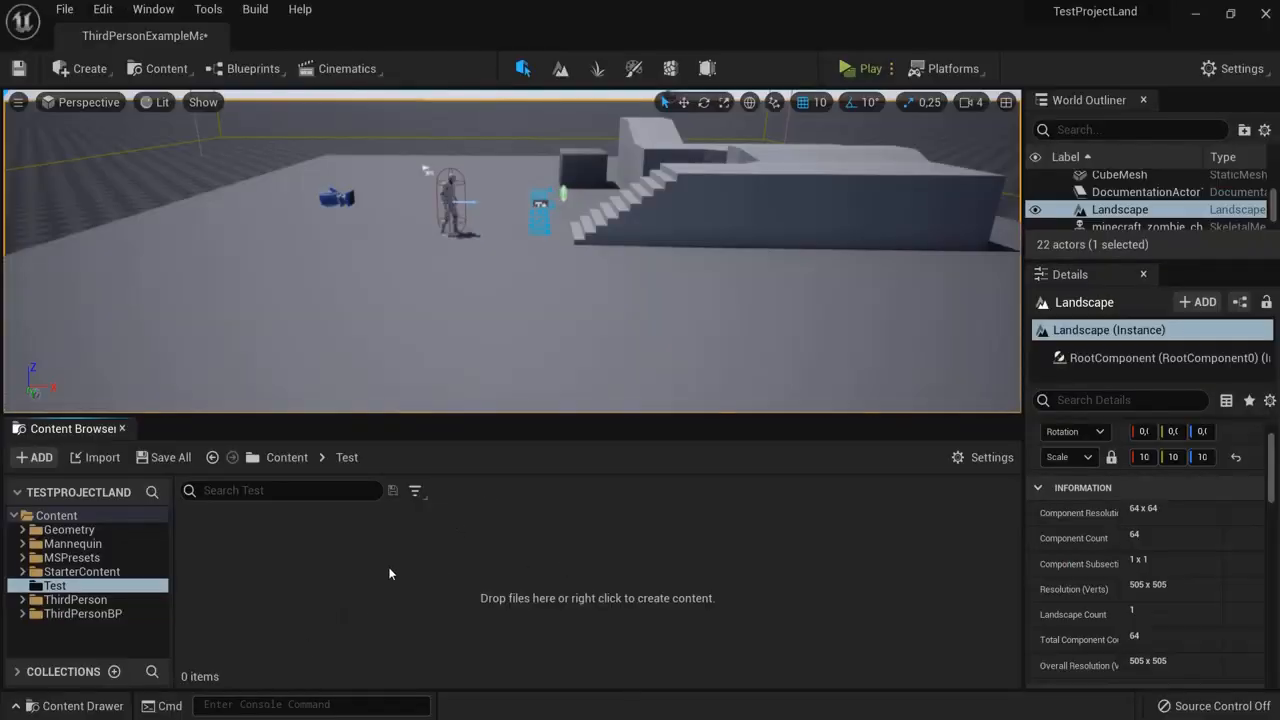
Import the zombie FBX with its mesh and animations into the /Game/Test folder using Import All
{"action": "right_click", "coordinate": [390, 572]}
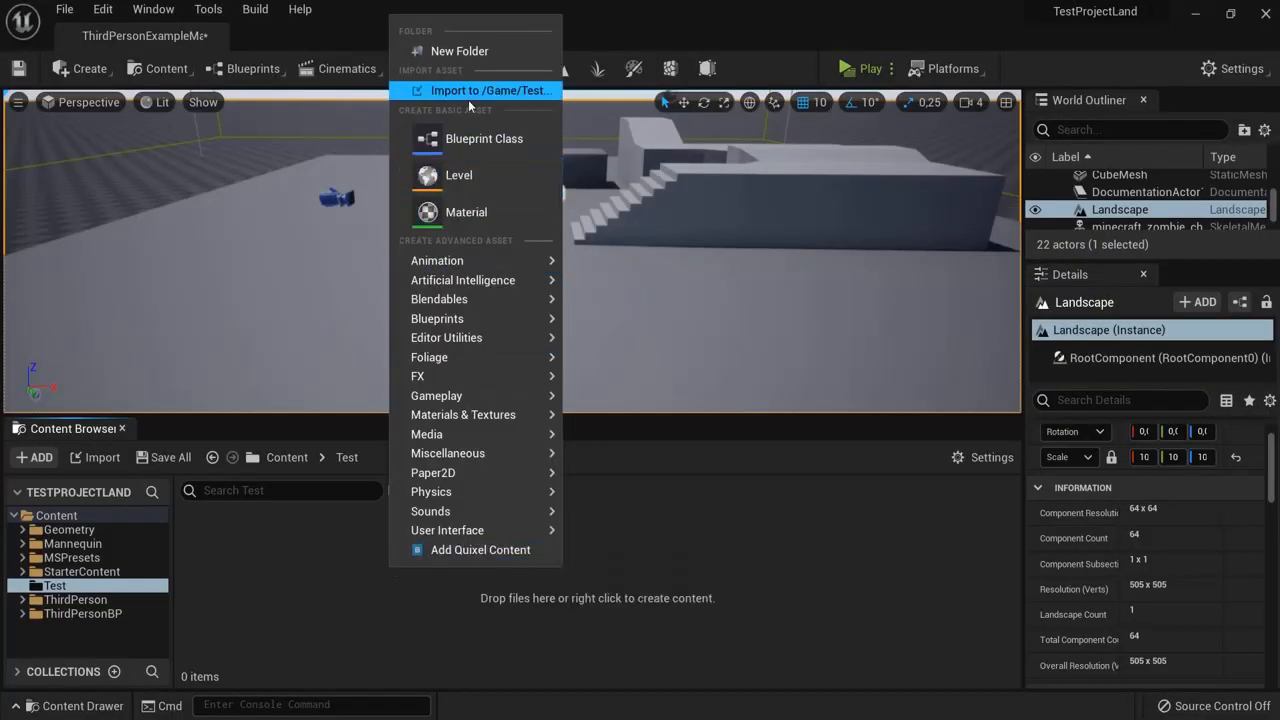
{"action": "left_click", "coordinate": [492, 90]}
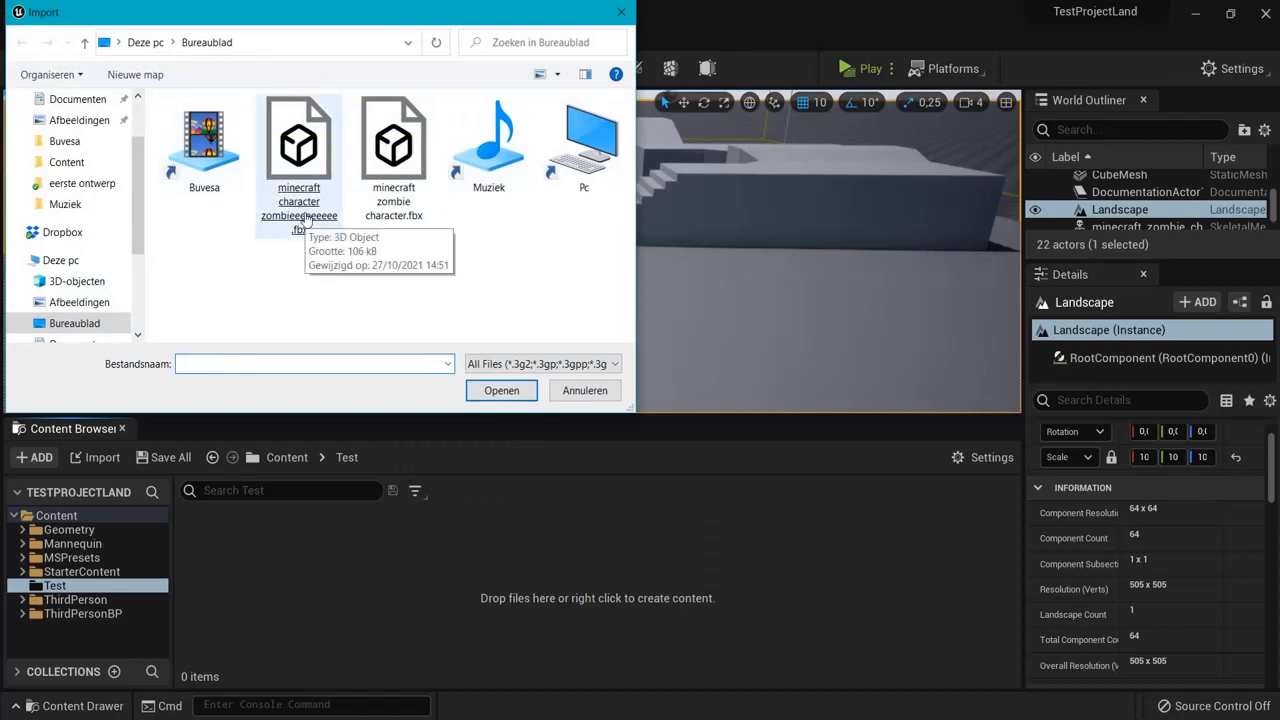
{"action": "left_click", "coordinate": [500, 390]}
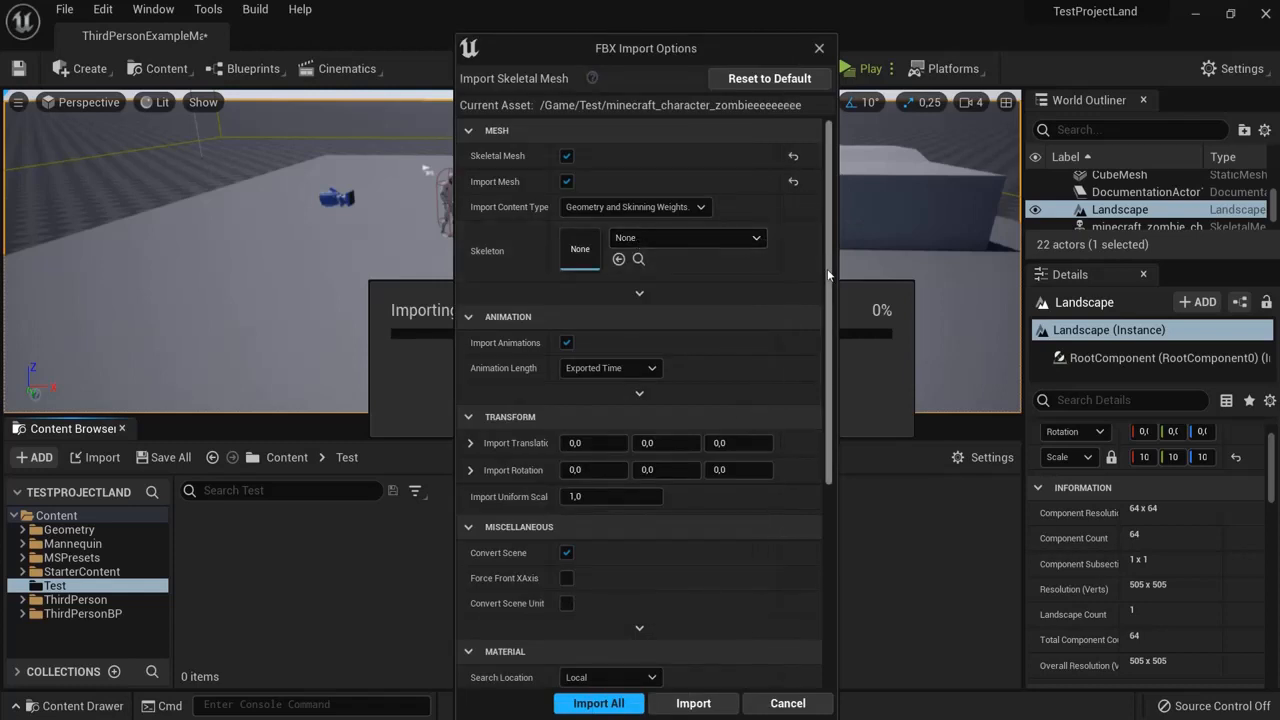
{"action": "scroll", "scroll_direction": "down", "scroll_amount": 3}
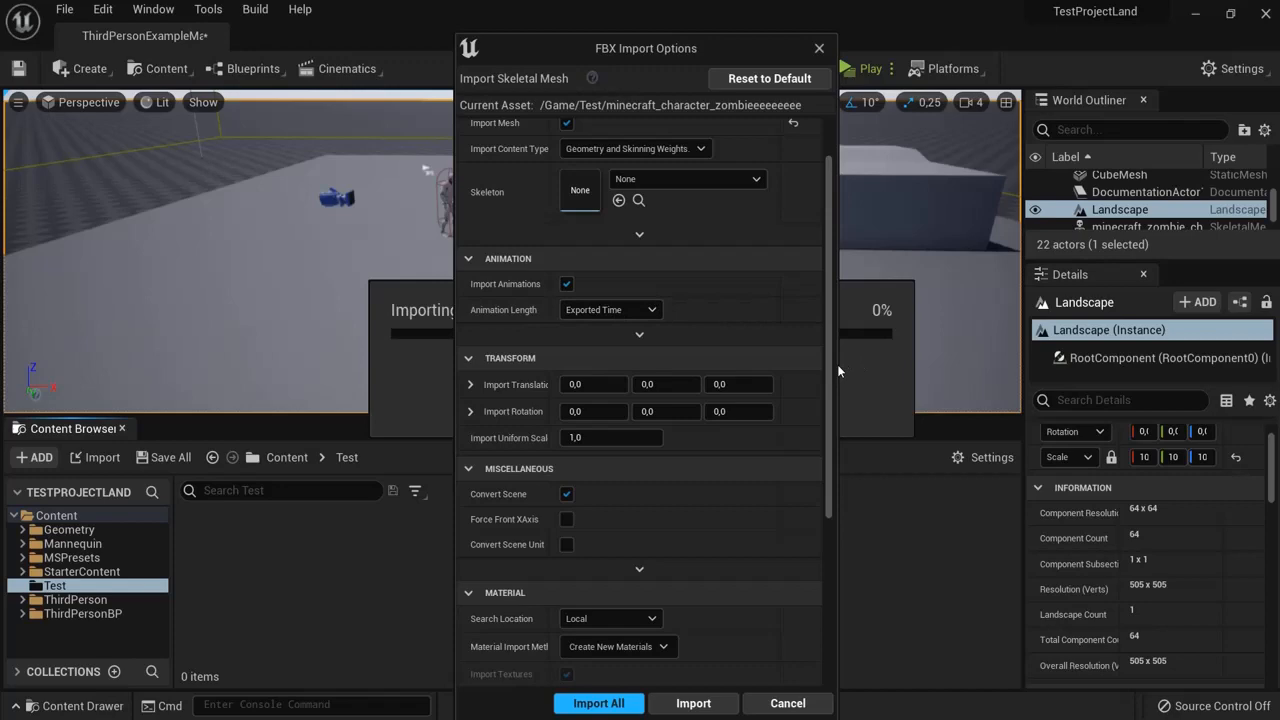
{"action": "scroll", "scroll_direction": "down", "scroll_amount": 3}
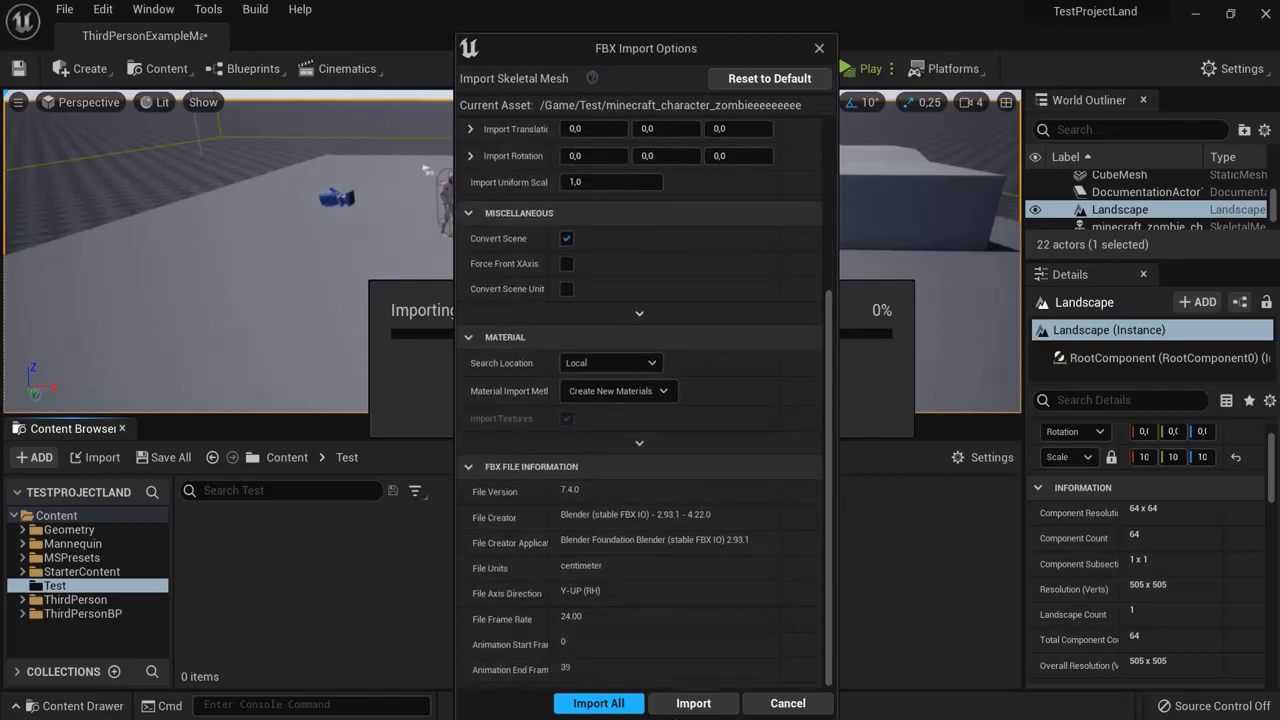
{"action": "left_click", "coordinate": [598, 704]}
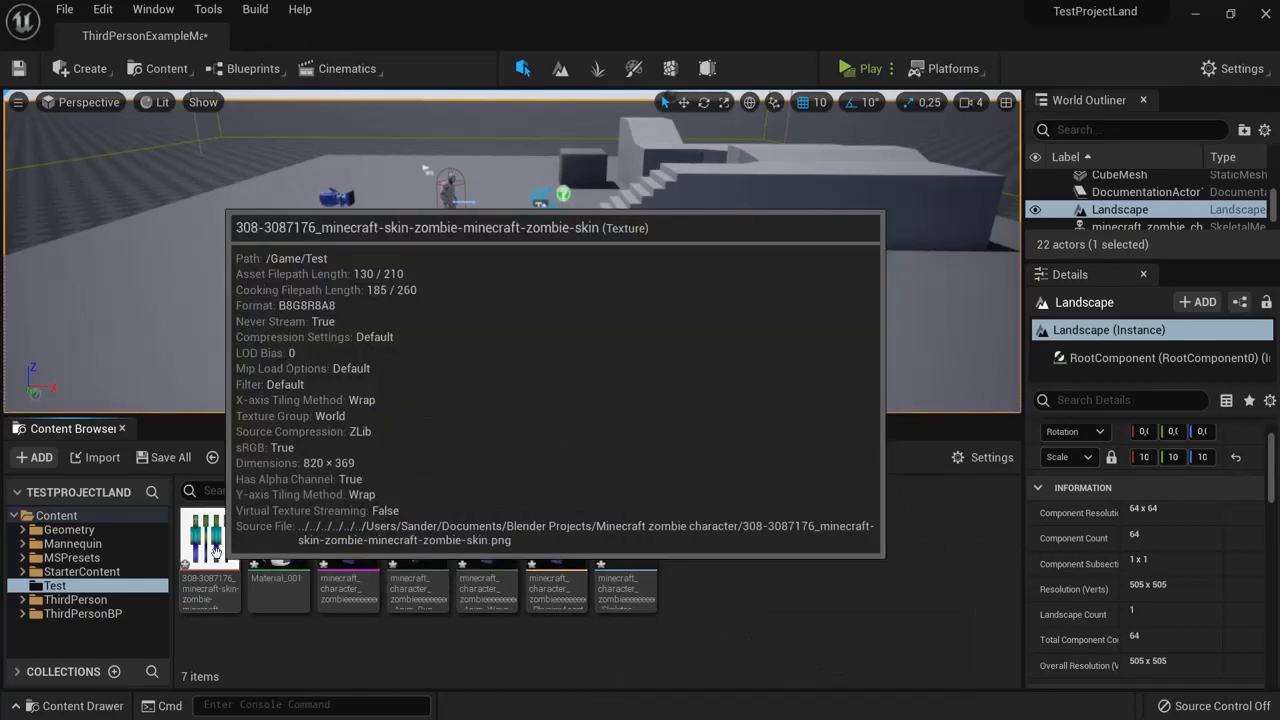
{"action": "mouse_move", "coordinate": [348, 540]}
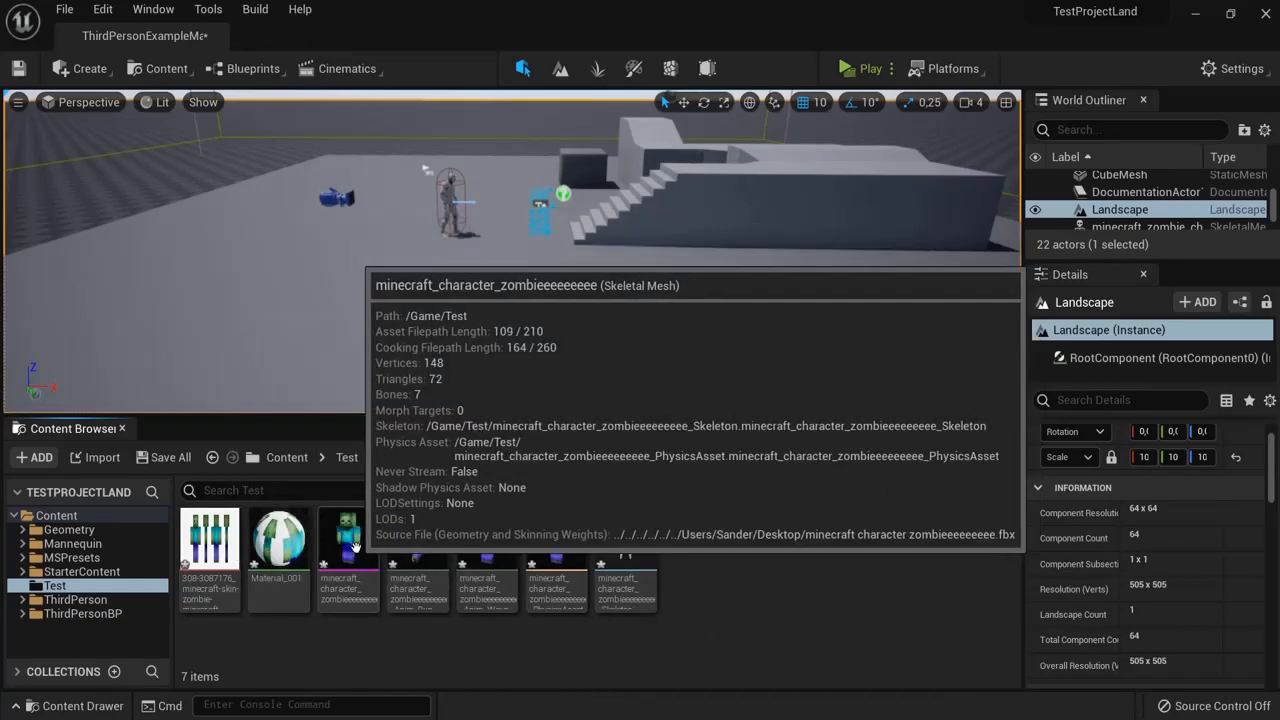
Drag the zombie skeletal mesh into the level and play the game to see it
{"action": "left_click_drag", "start_coordinate": [348, 540], "coordinate": [496, 280]}
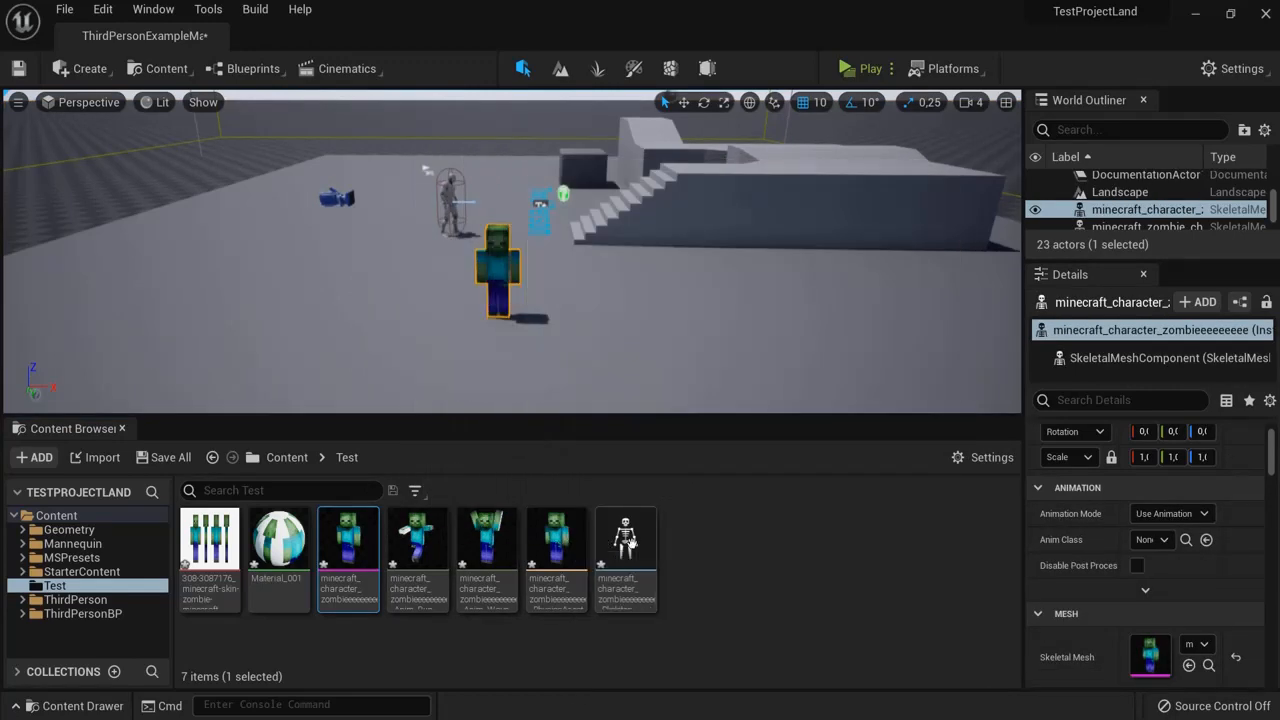
{"action": "mouse_move", "coordinate": [348, 544]}
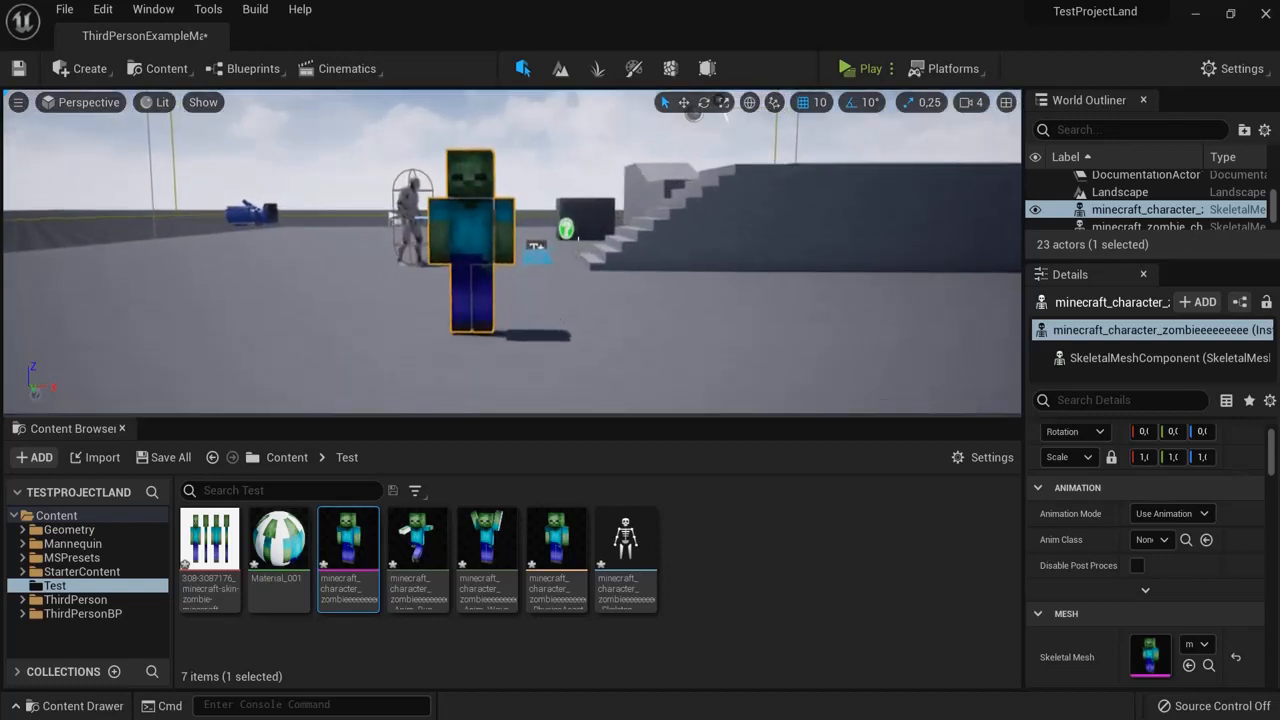
{"action": "left_click", "coordinate": [864, 68]}
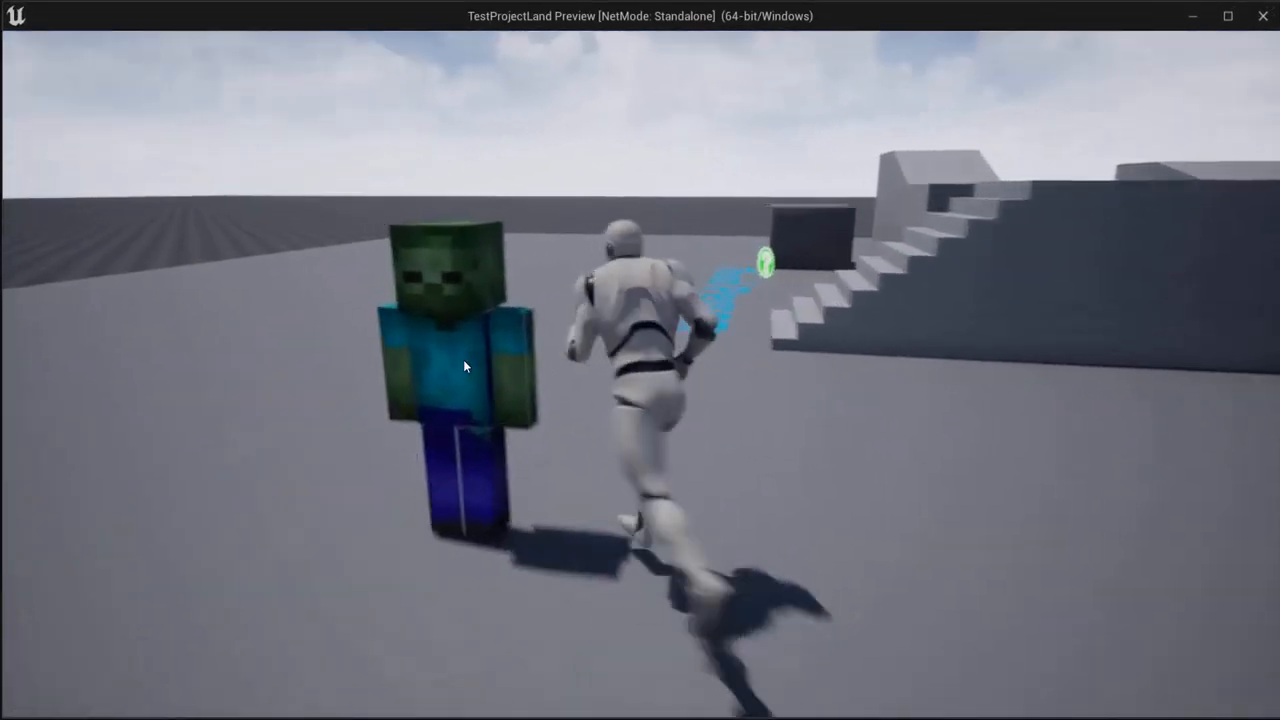
End the Play In Editor session and return to the level editor
{"action": "key", "text": "Escape"}
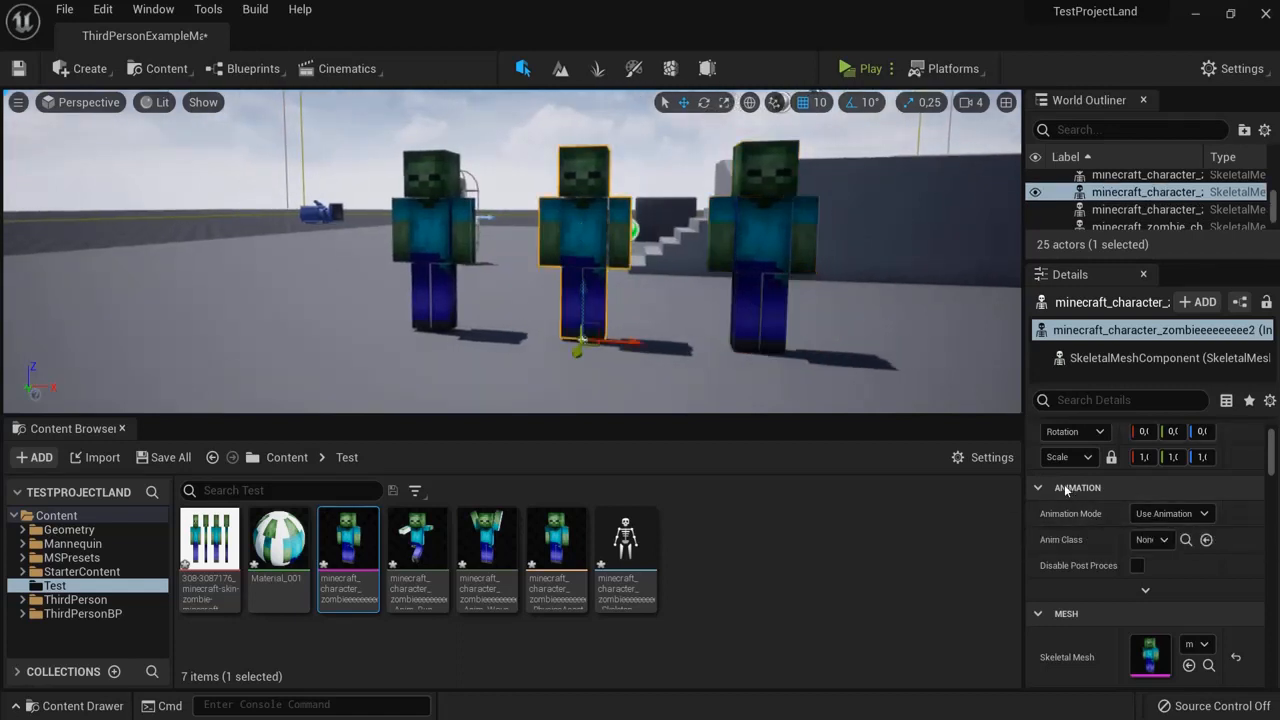
Set the zombie's Animation Mode to Use Animation Asset and pick its animation to play
{"action": "left_click", "coordinate": [1170, 512]}
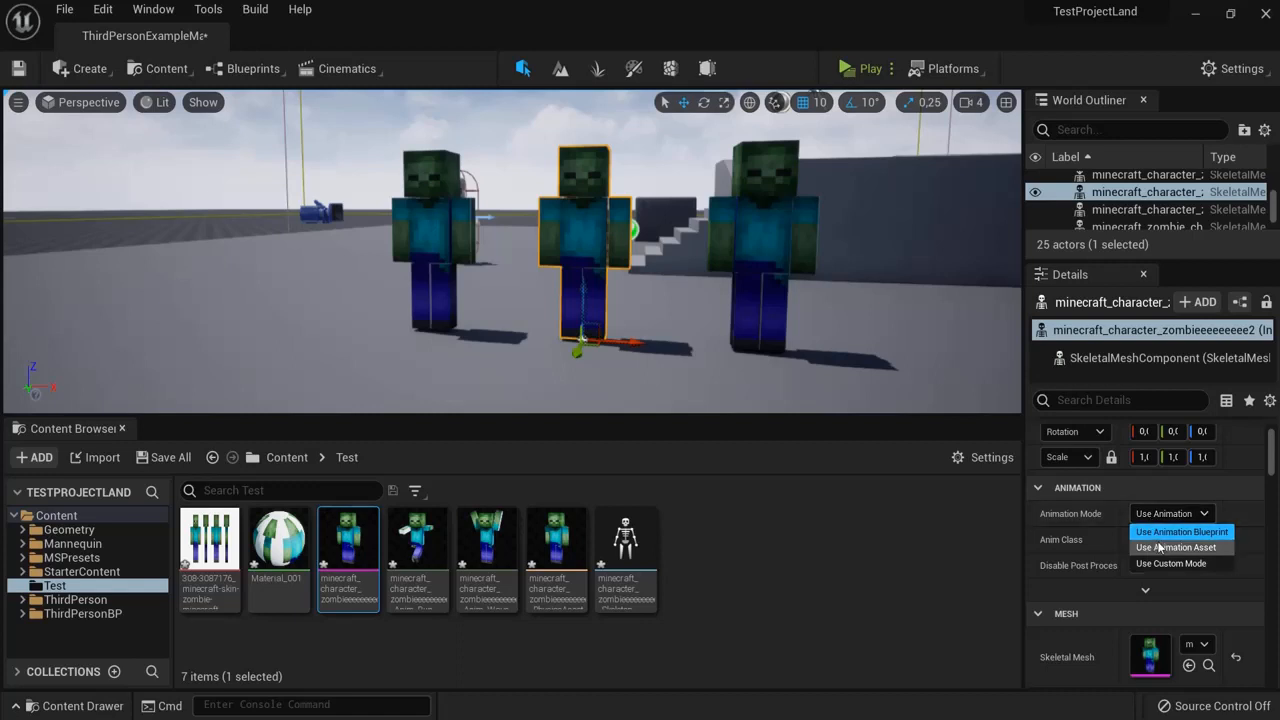
{"action": "left_click", "coordinate": [1176, 548]}
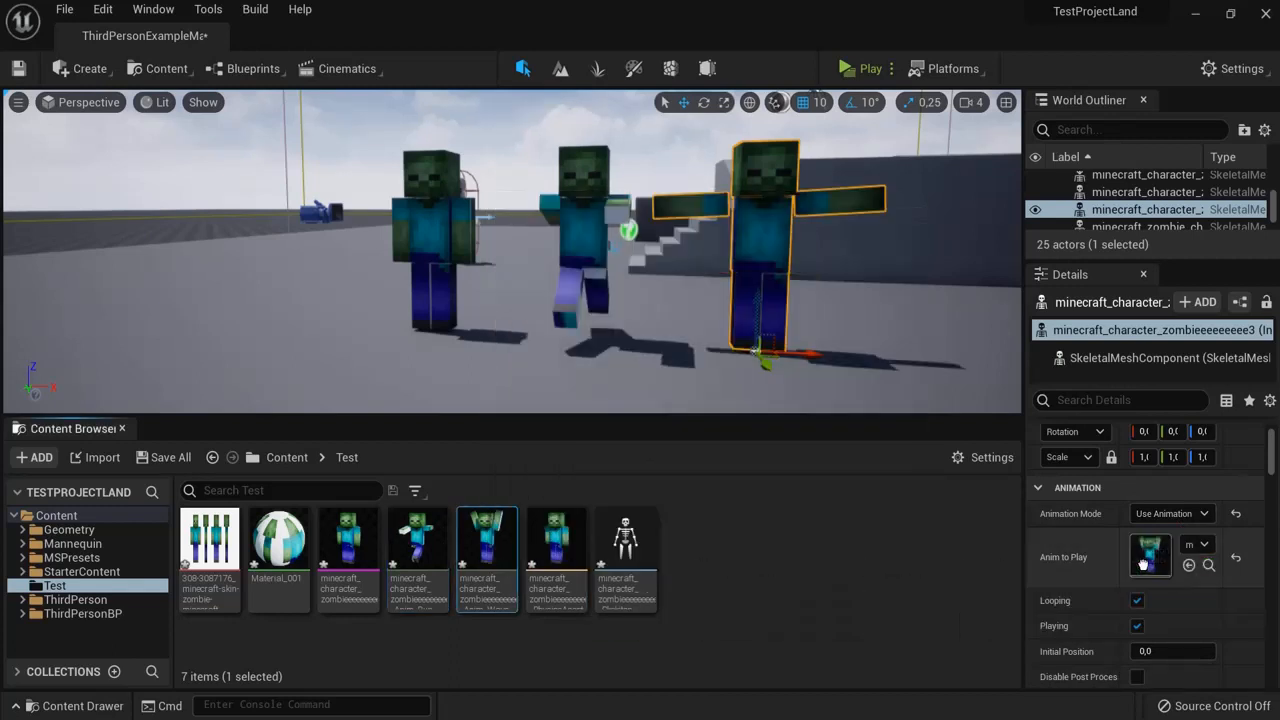
{"action": "left_click", "coordinate": [864, 68]}
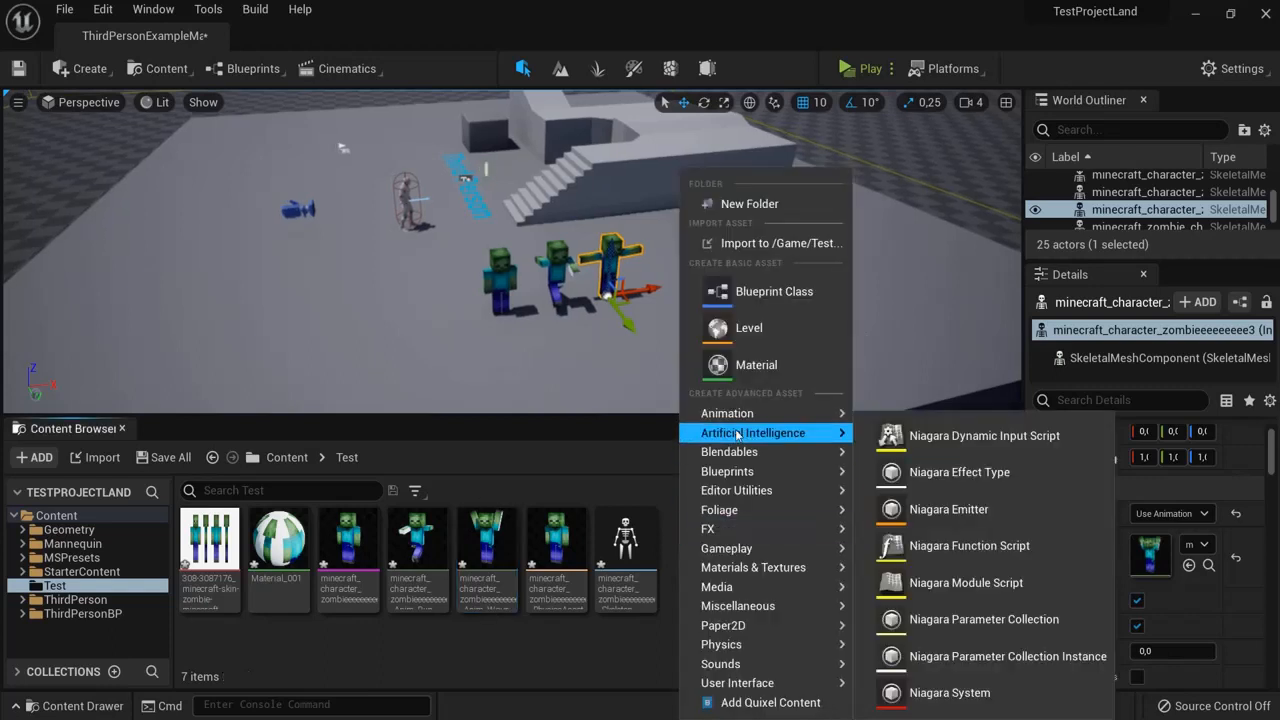
{"action": "mouse_move", "coordinate": [728, 412]}
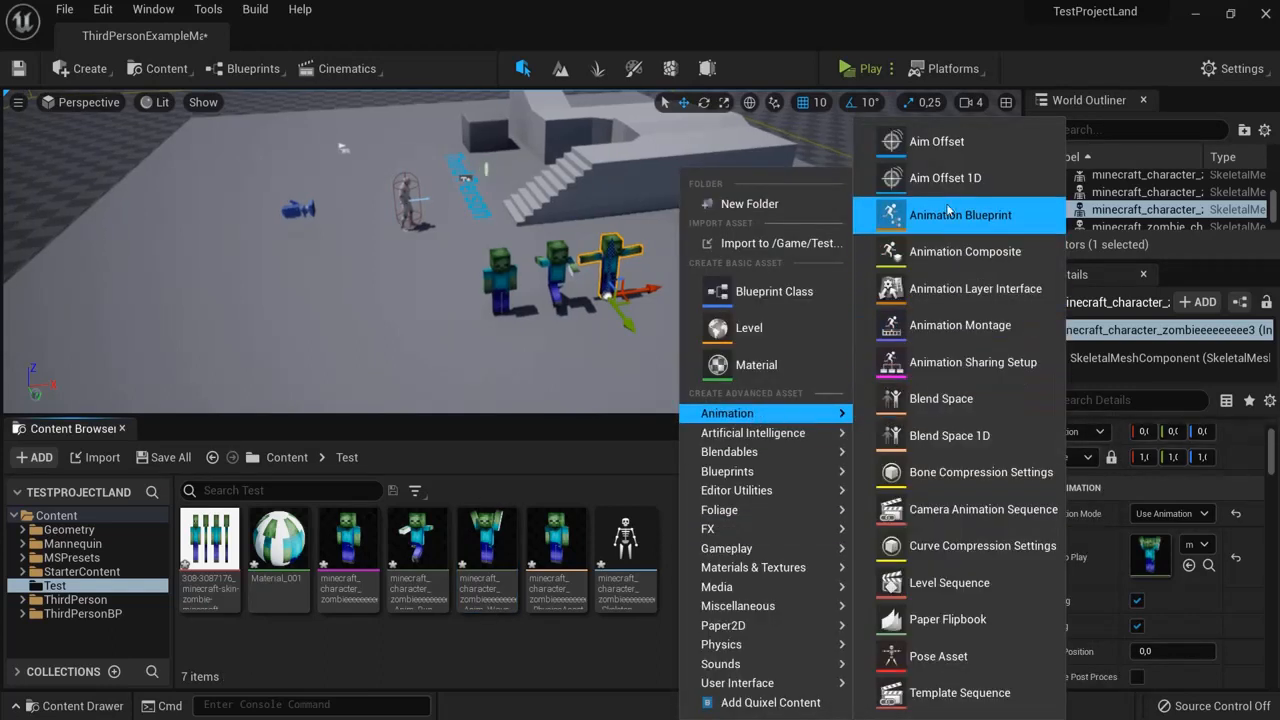